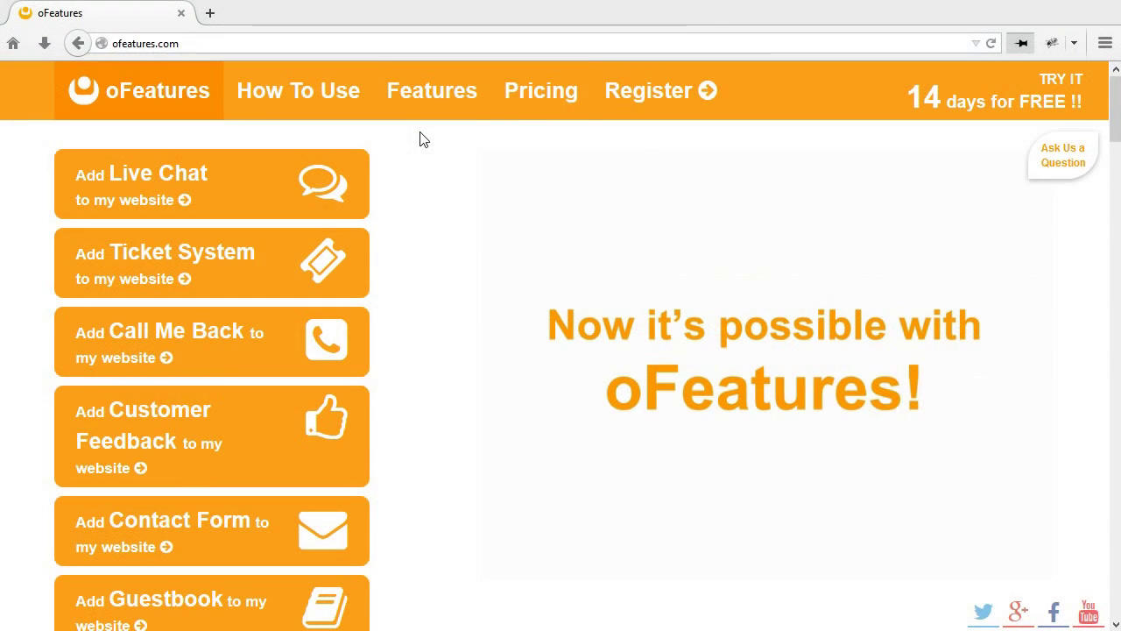
left_click(650, 90)
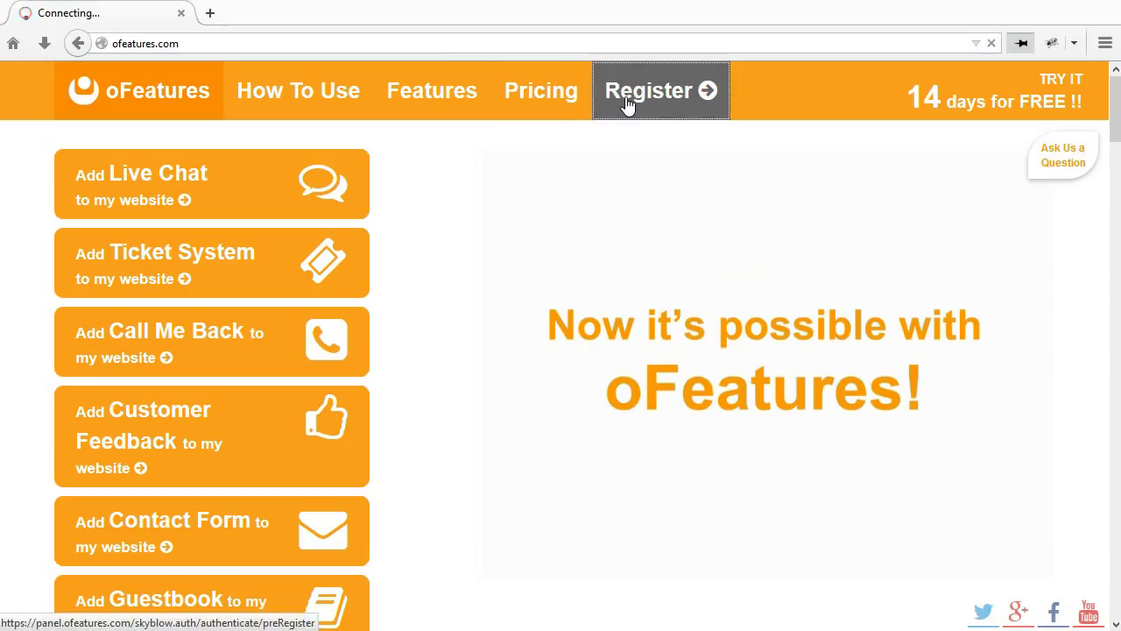
left_click(648, 90)
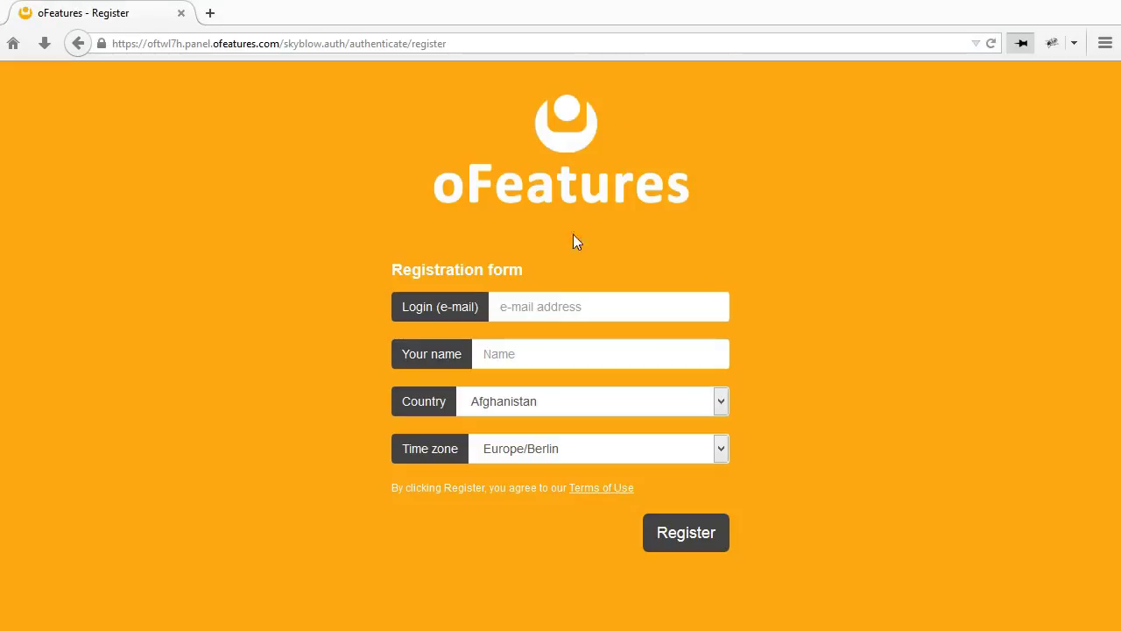
type("aver")
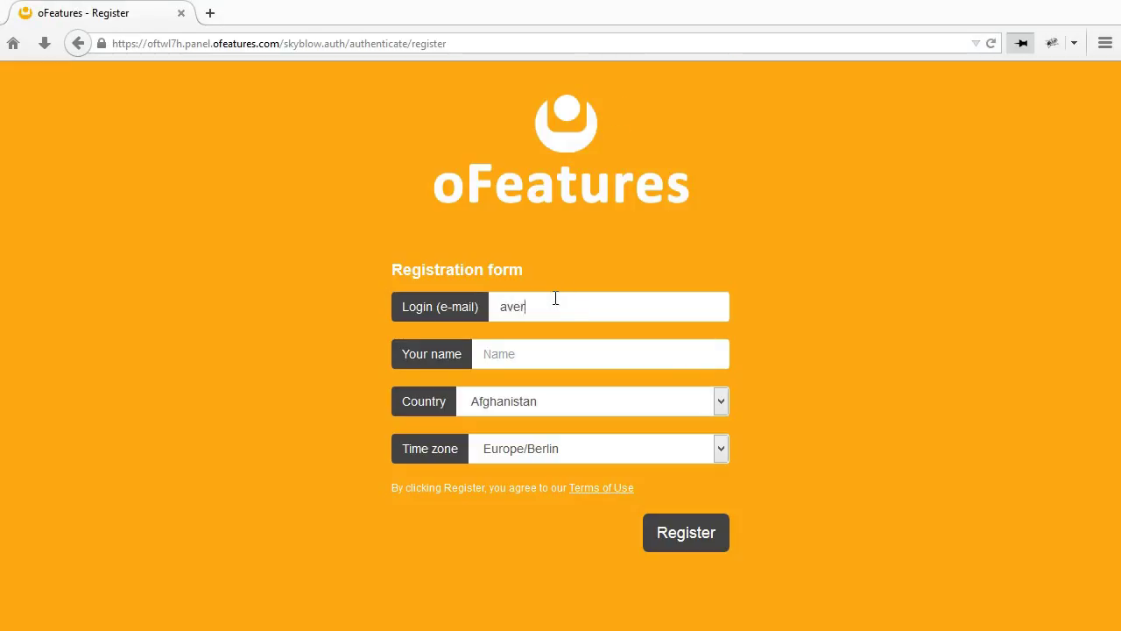
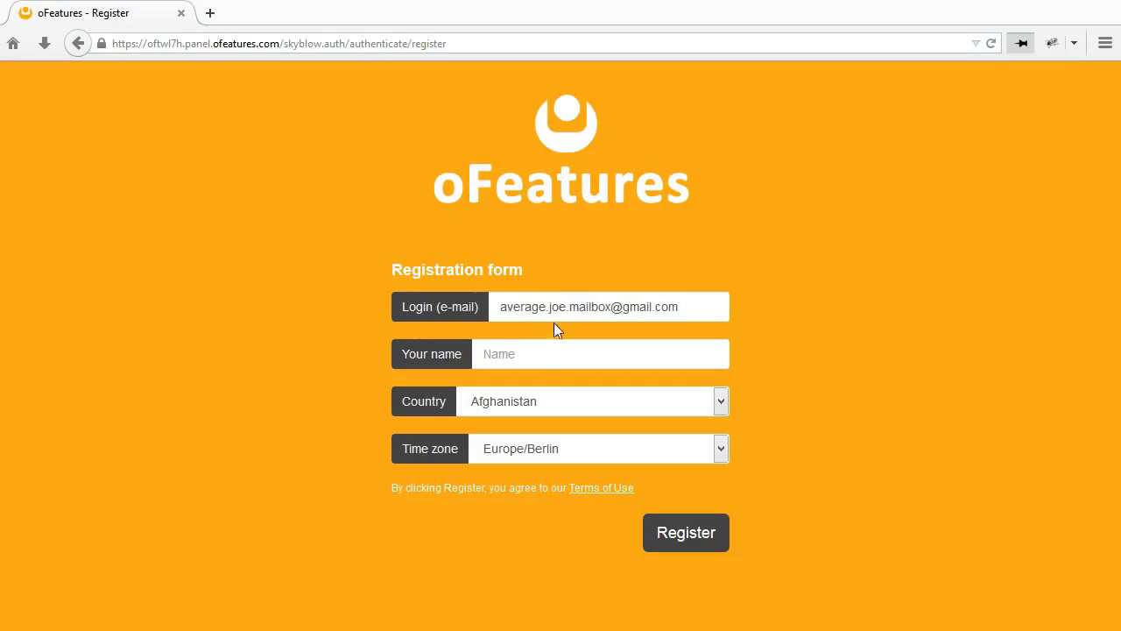
type("Joe")
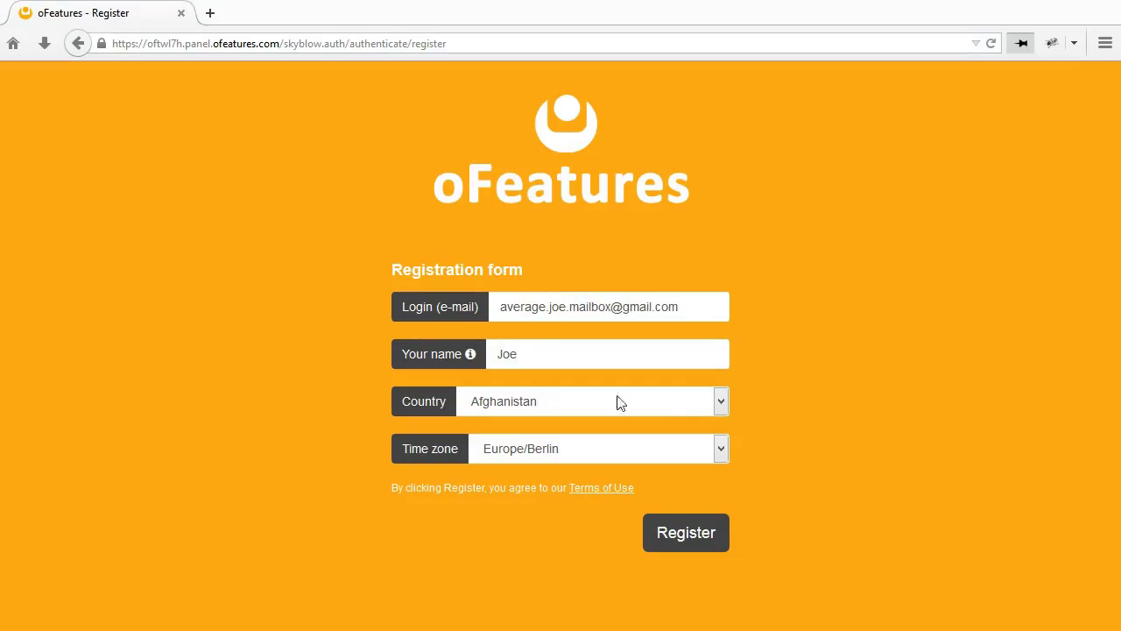
left_click(720, 402)
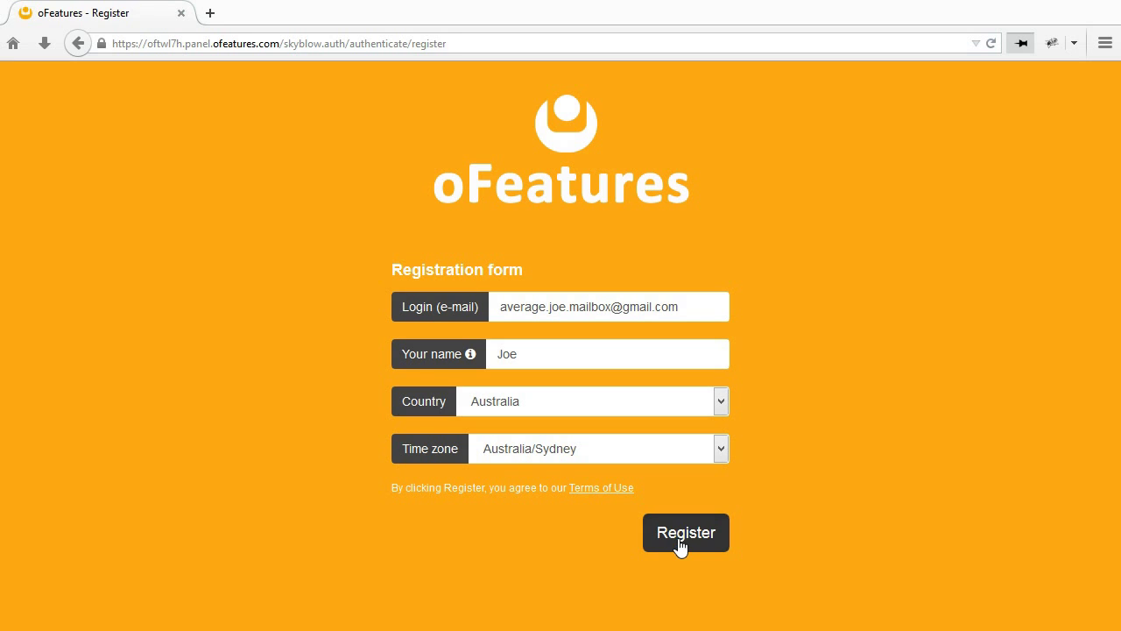
left_click(686, 532)
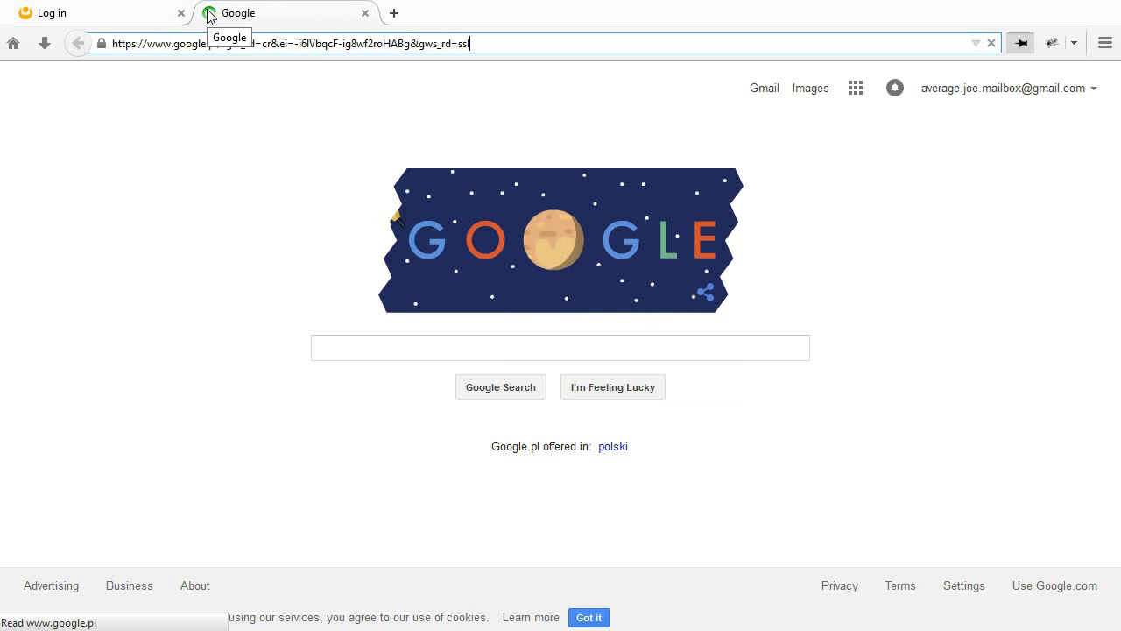
- Open the 'New account - oFeatures' email in Gmail and copy its temporary password
left_click(763, 87)
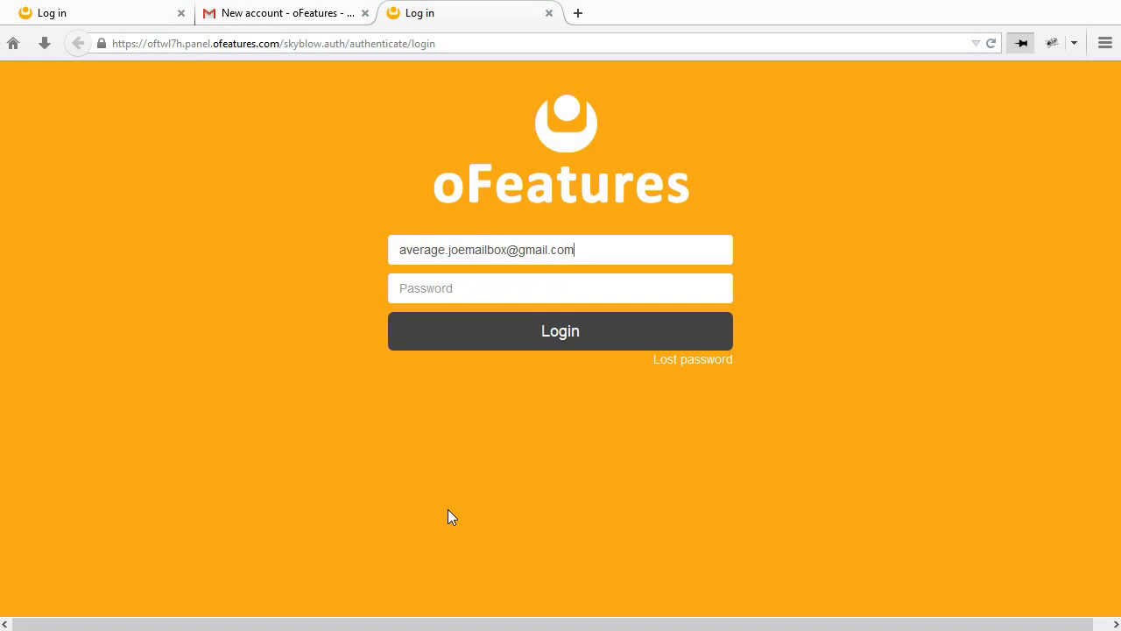
left_click(280, 12)
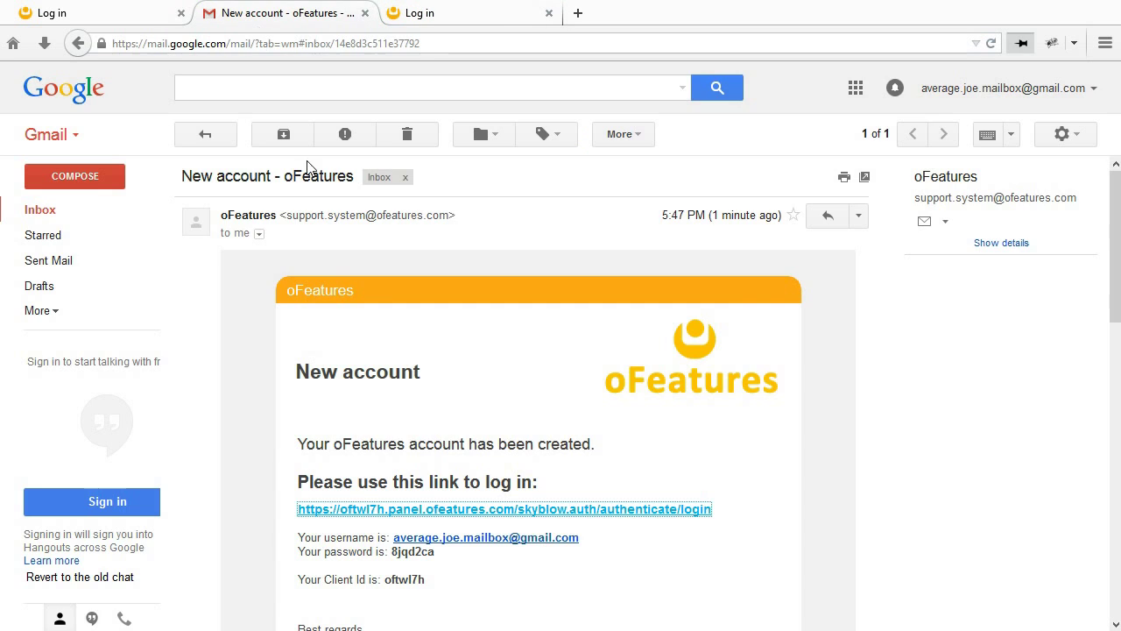
right_click(412, 552)
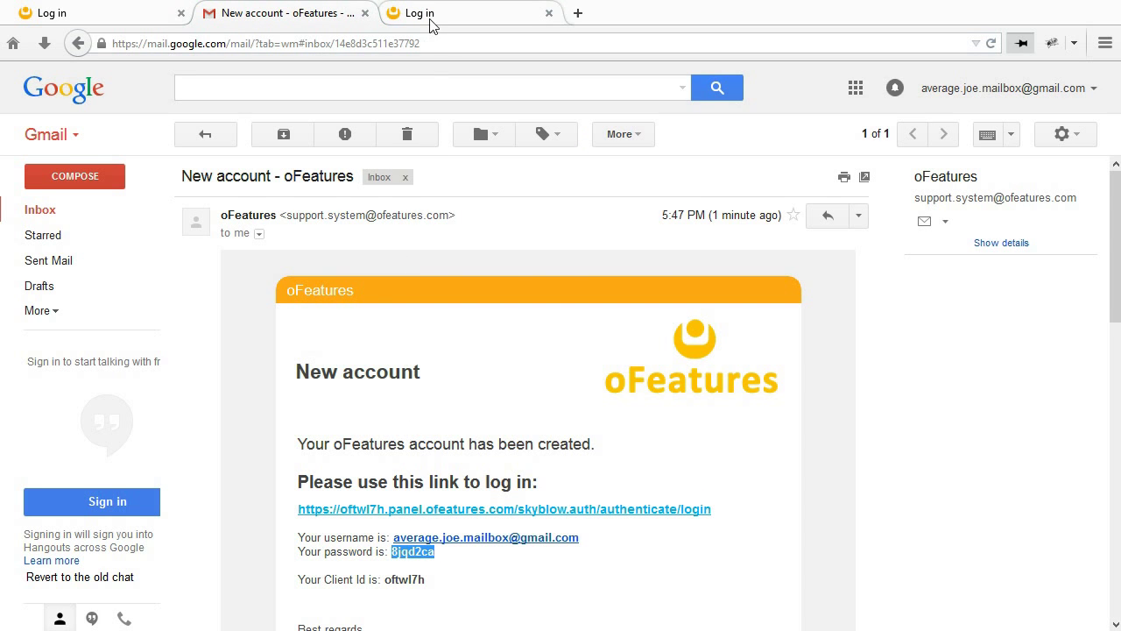
- Log in with the pasted temporary password, then enter and save a new password twice
left_click(505, 509)
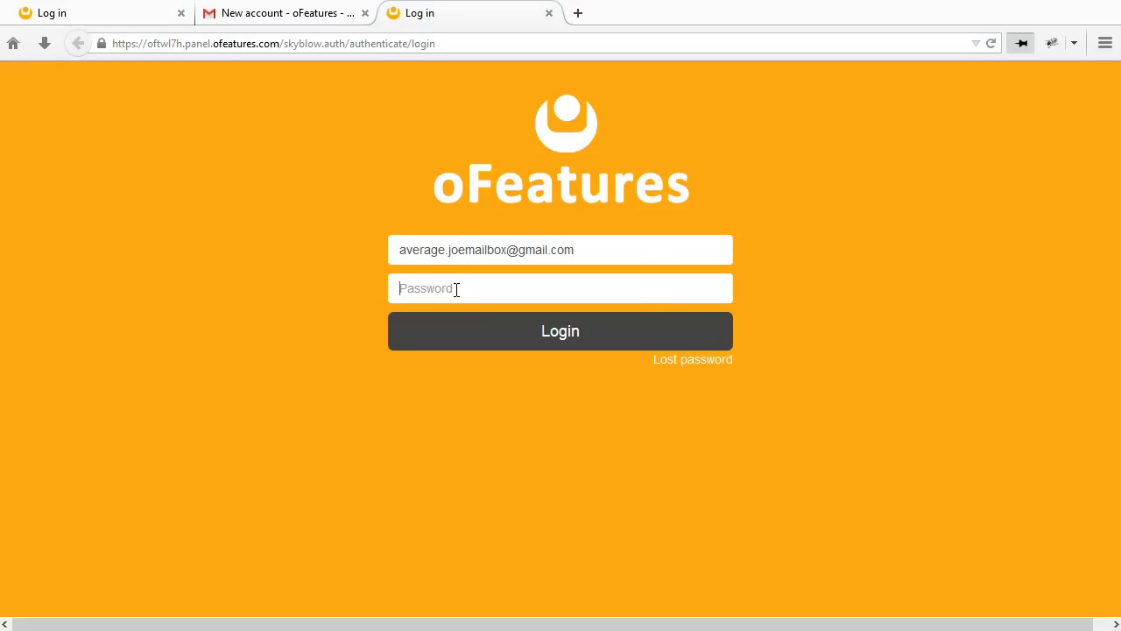
type("password")
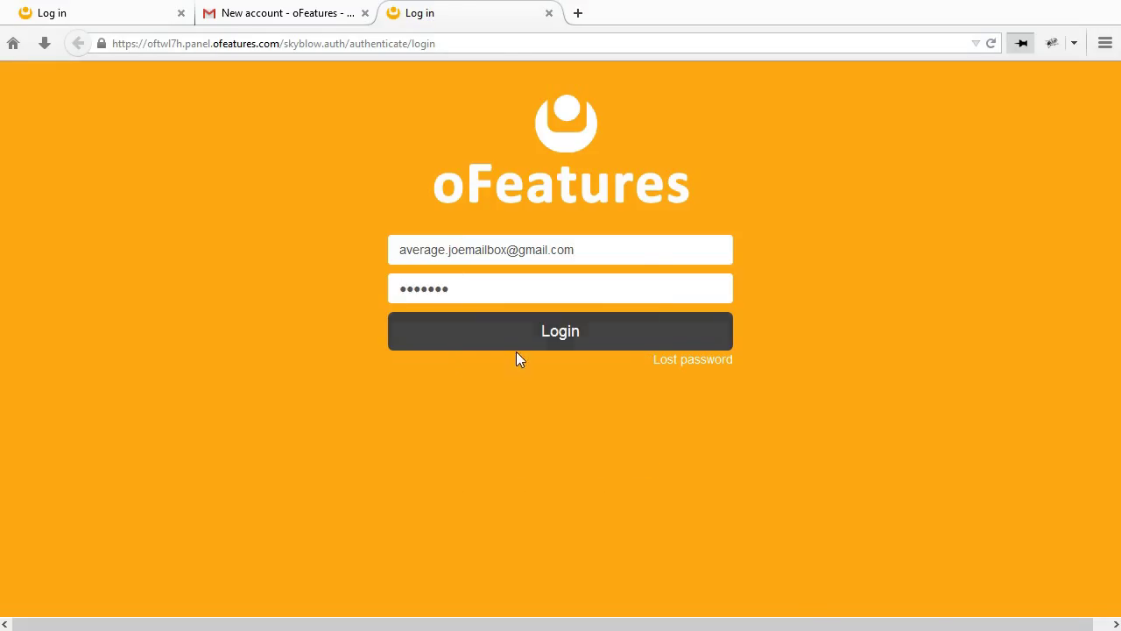
left_click(560, 331)
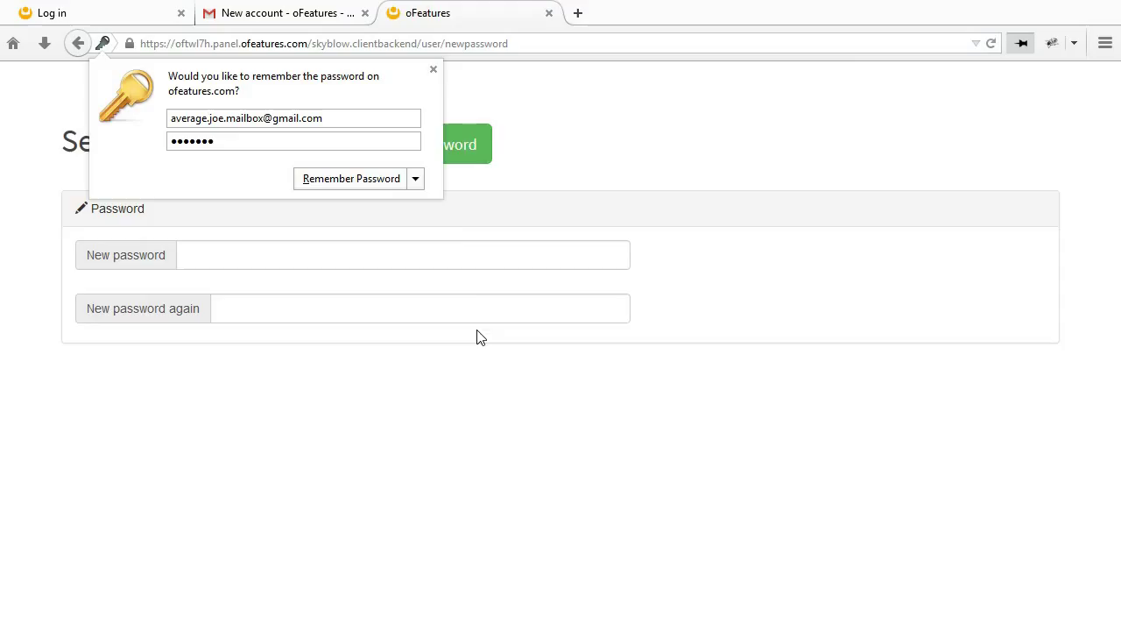
left_click(433, 69)
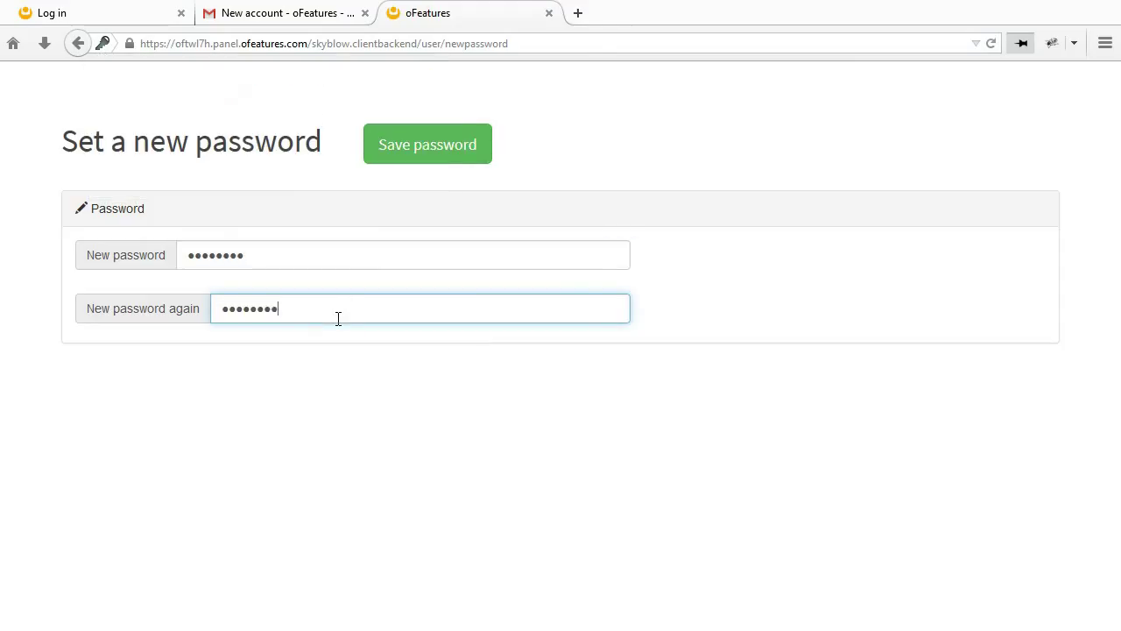
left_click(428, 144)
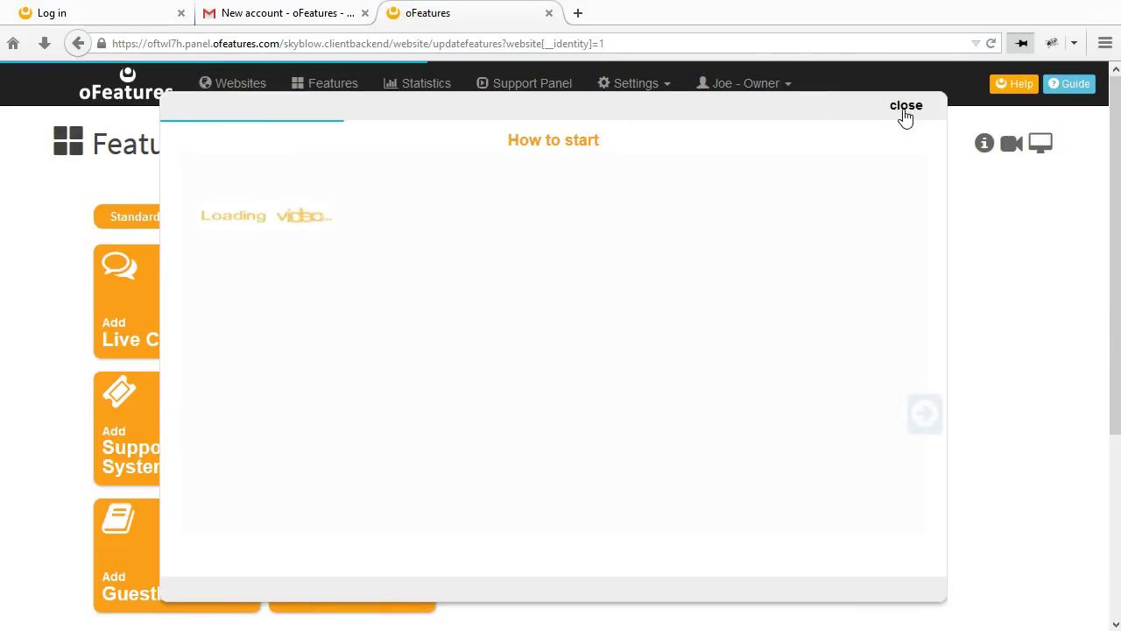
- Dismiss the how-to video, add the Live Chat tile, and publish the New Chat card
left_click(906, 105)
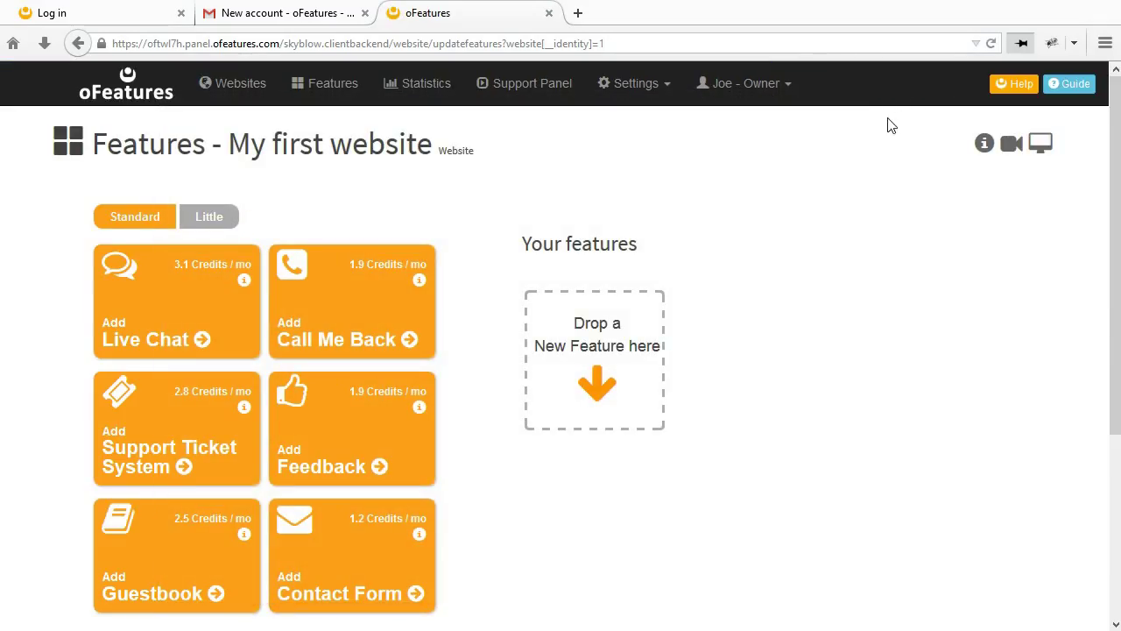
mouse_move(663, 182)
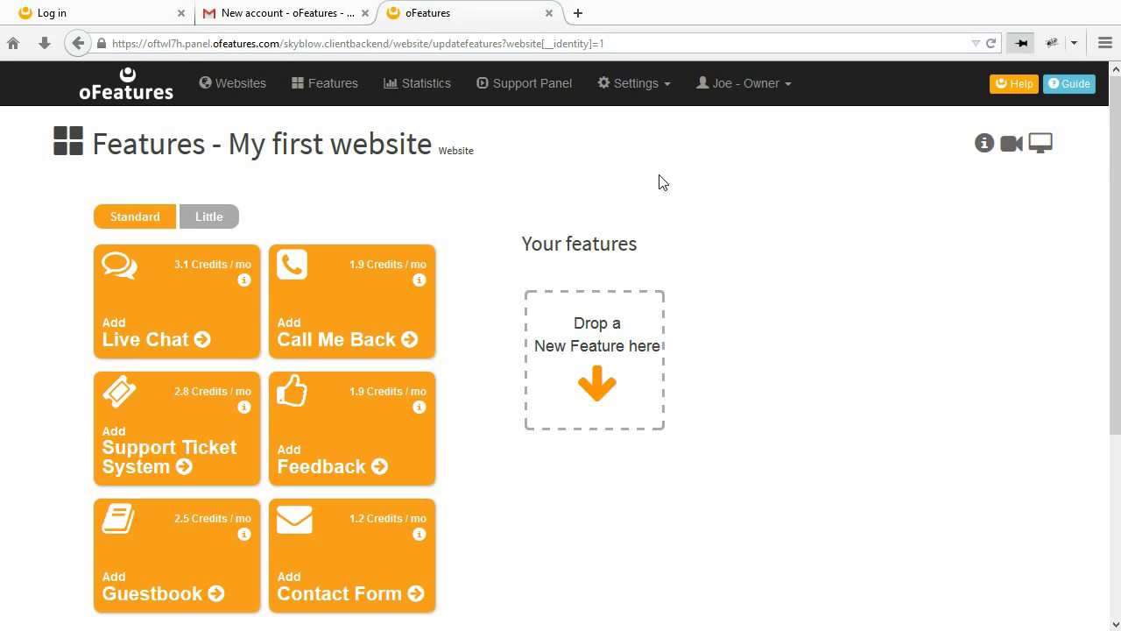
mouse_move(238, 321)
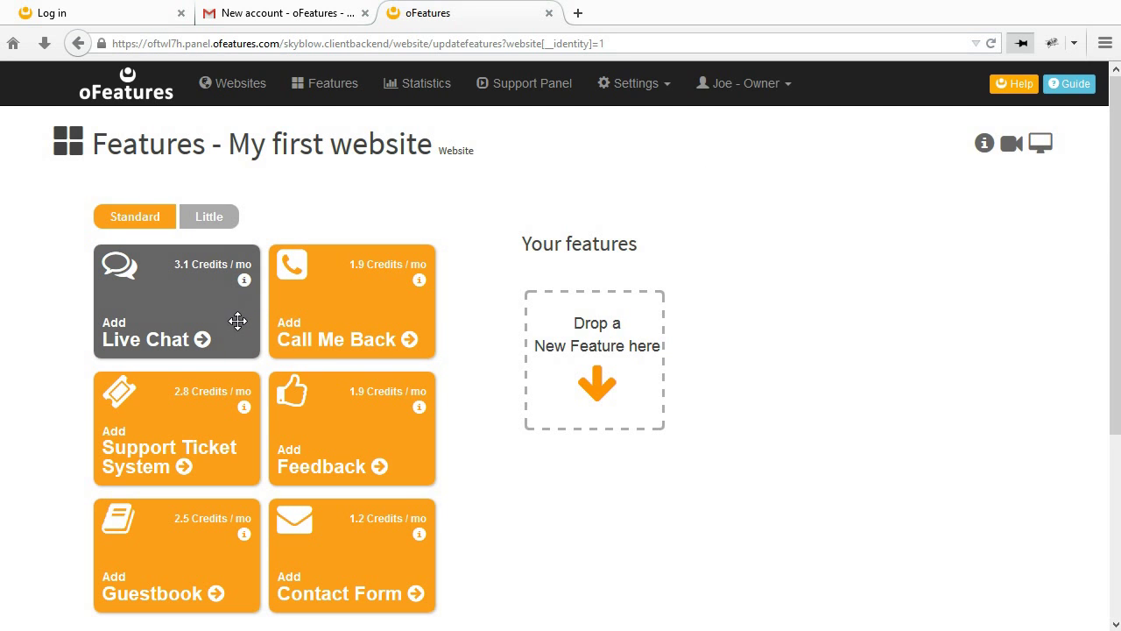
mouse_move(601, 355)
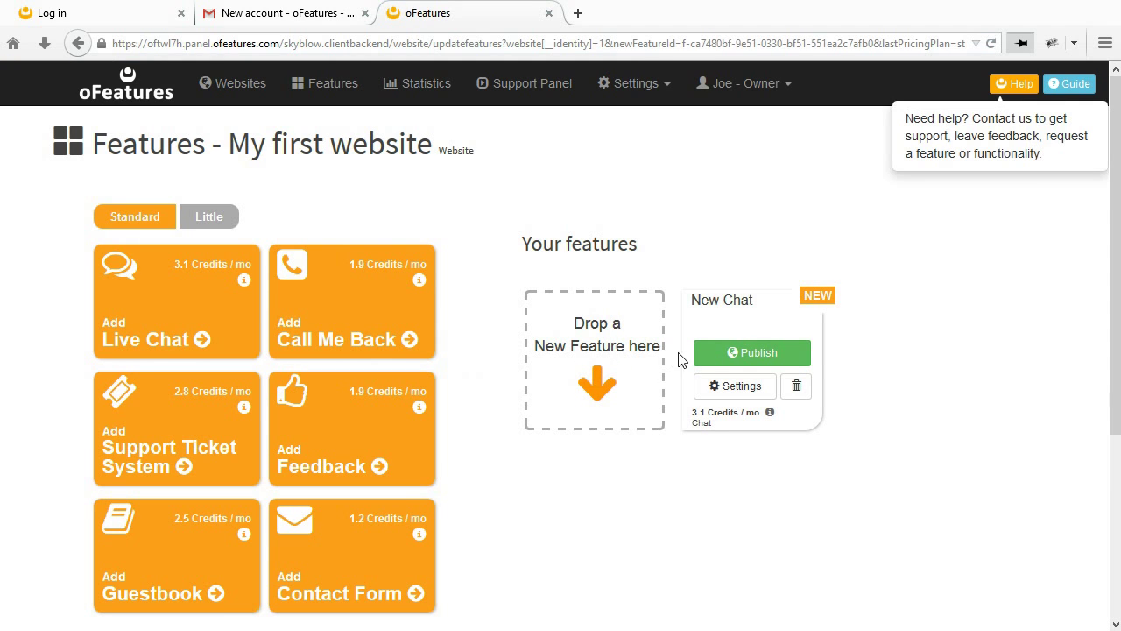
left_click(751, 352)
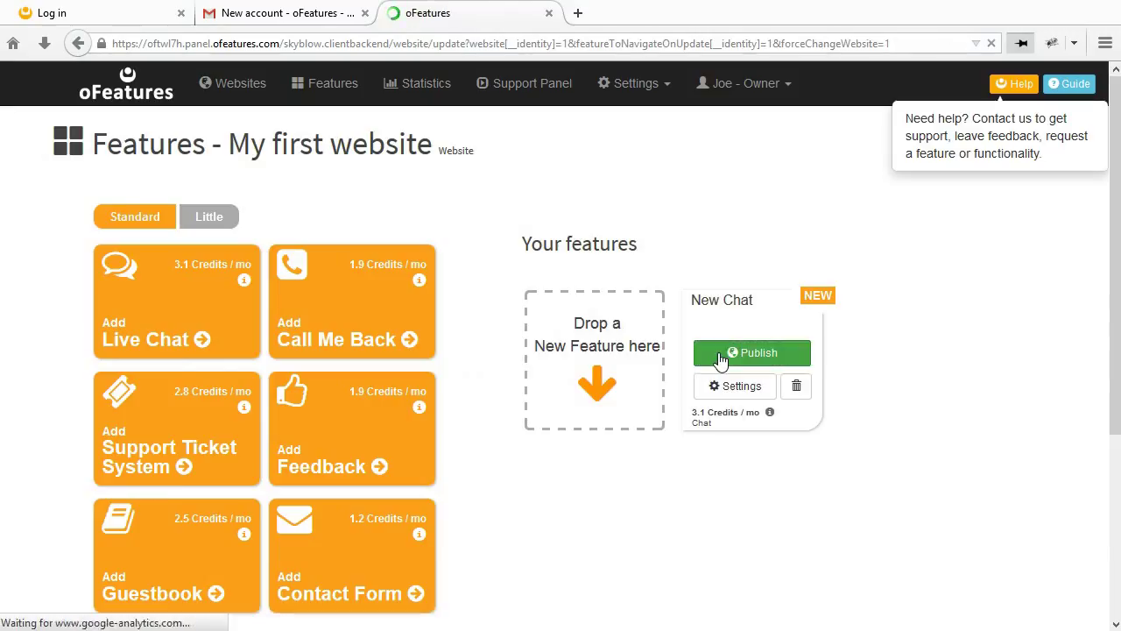
left_click(751, 352)
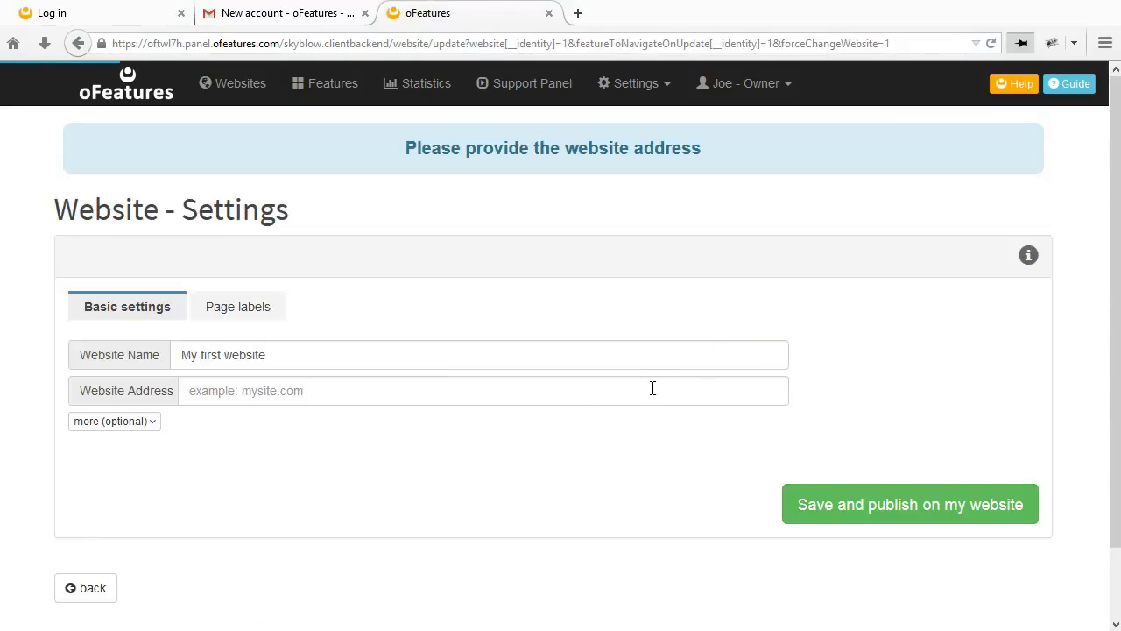
- Enter example.com as the Website Address and save and publish it
type("exa")
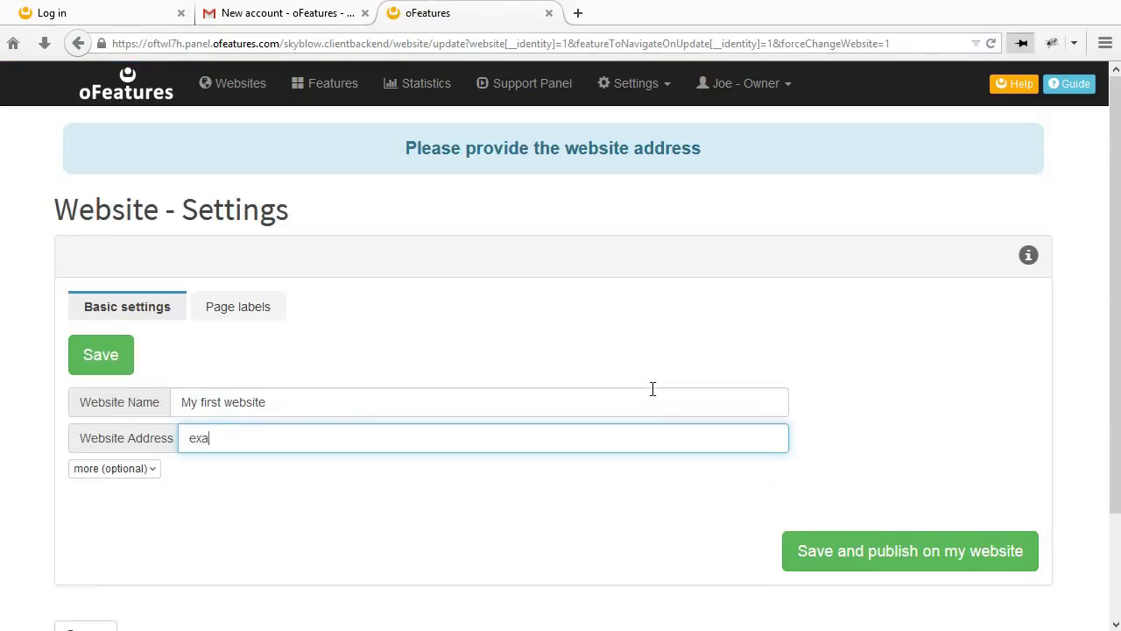
type("mple.co")
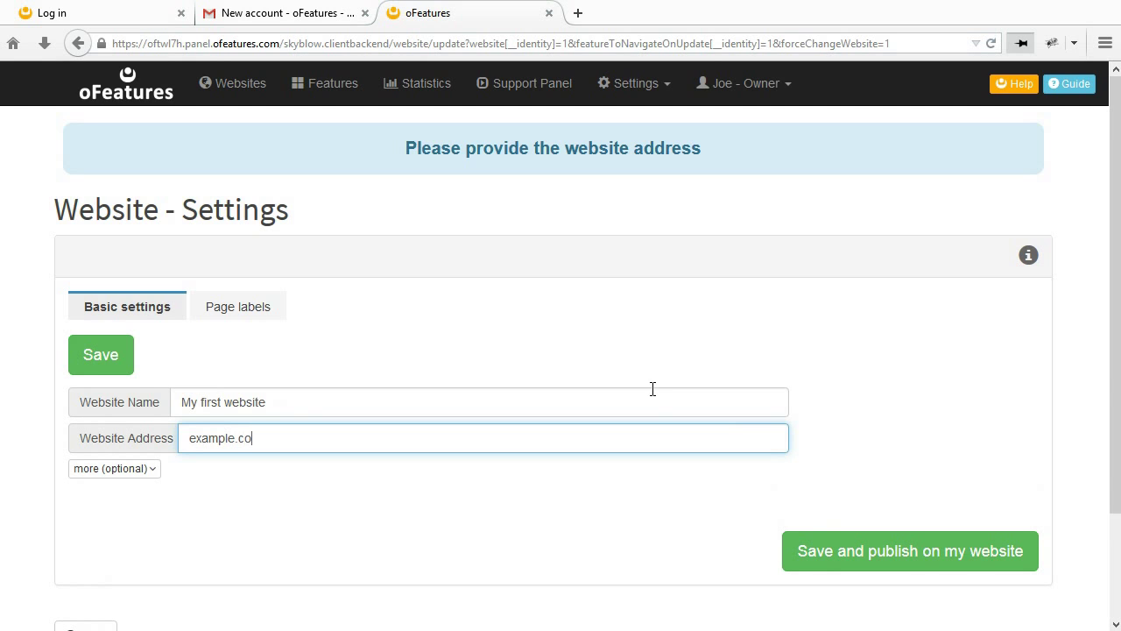
type("m")
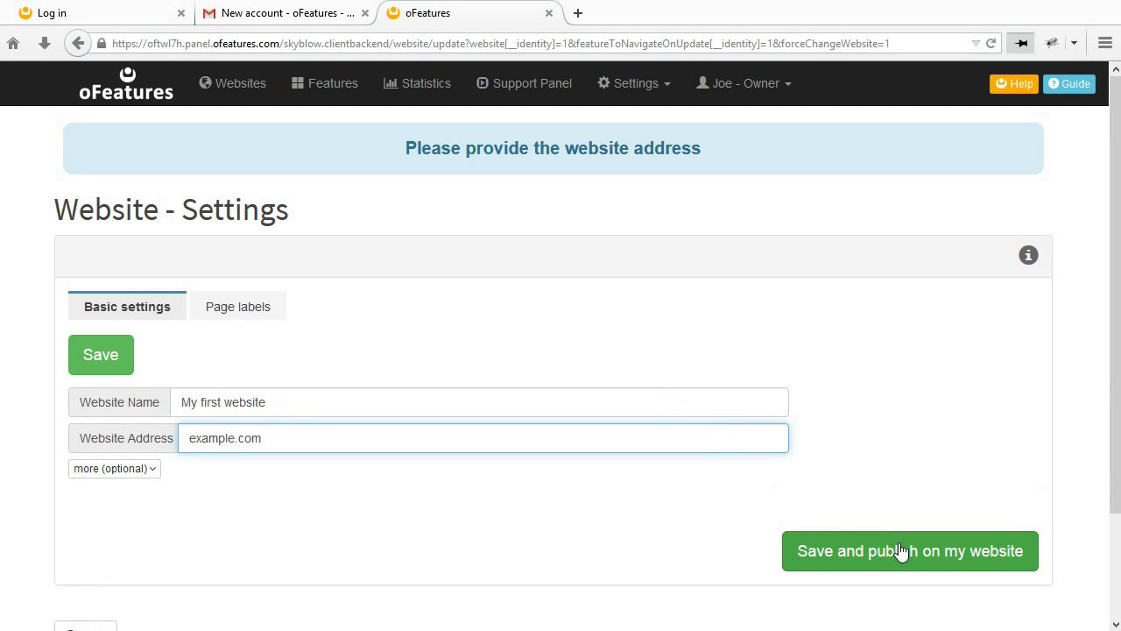
left_click(909, 550)
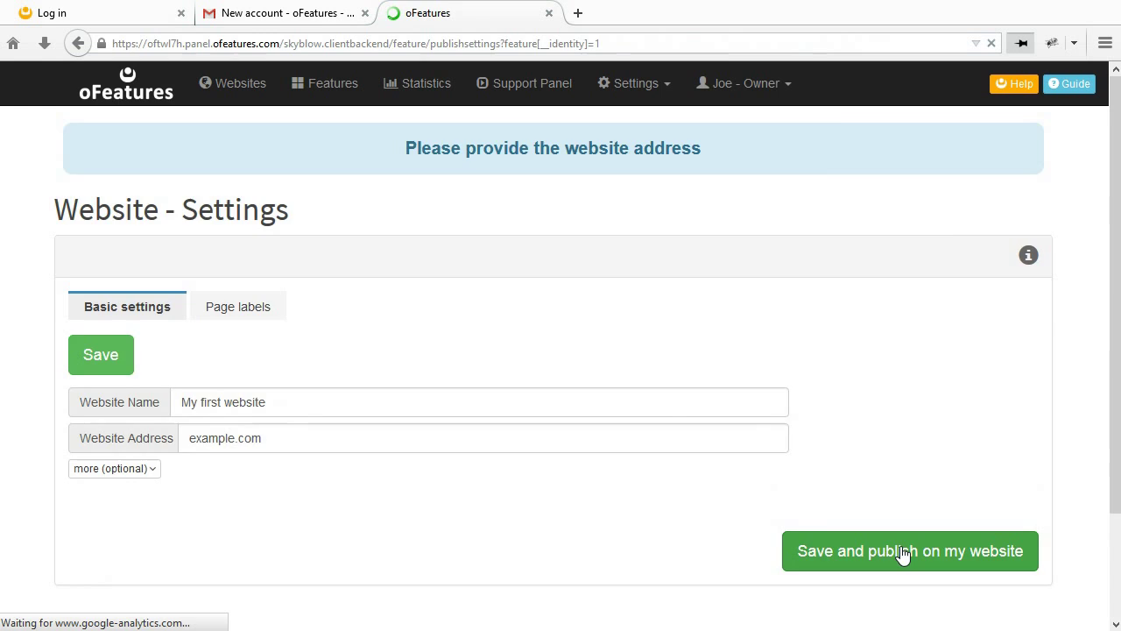
left_click(909, 550)
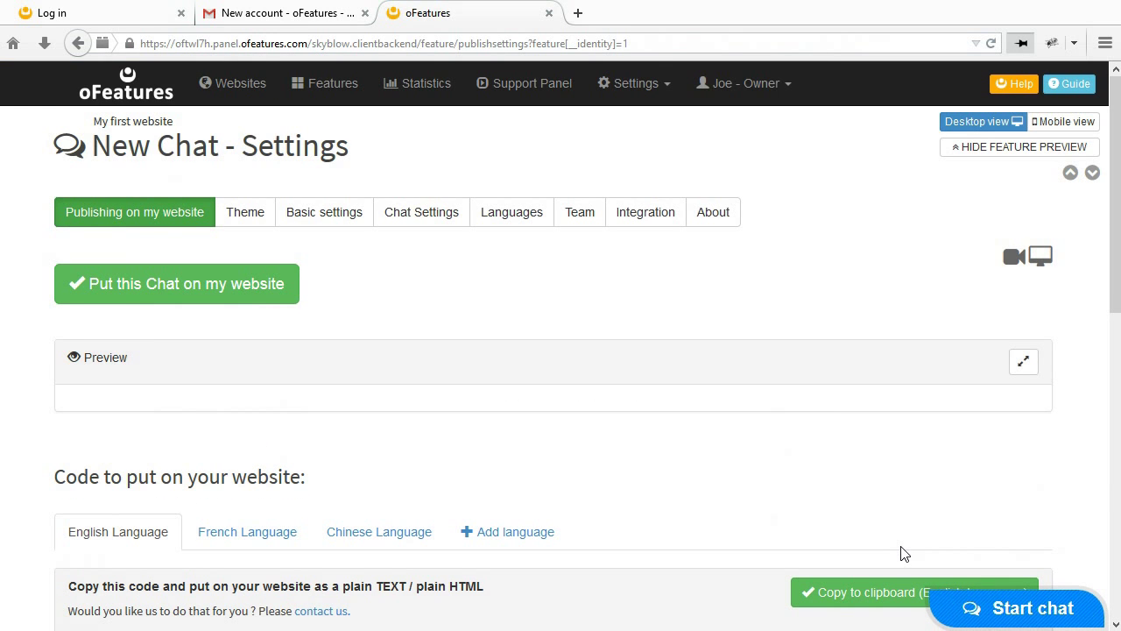
mouse_move(930, 523)
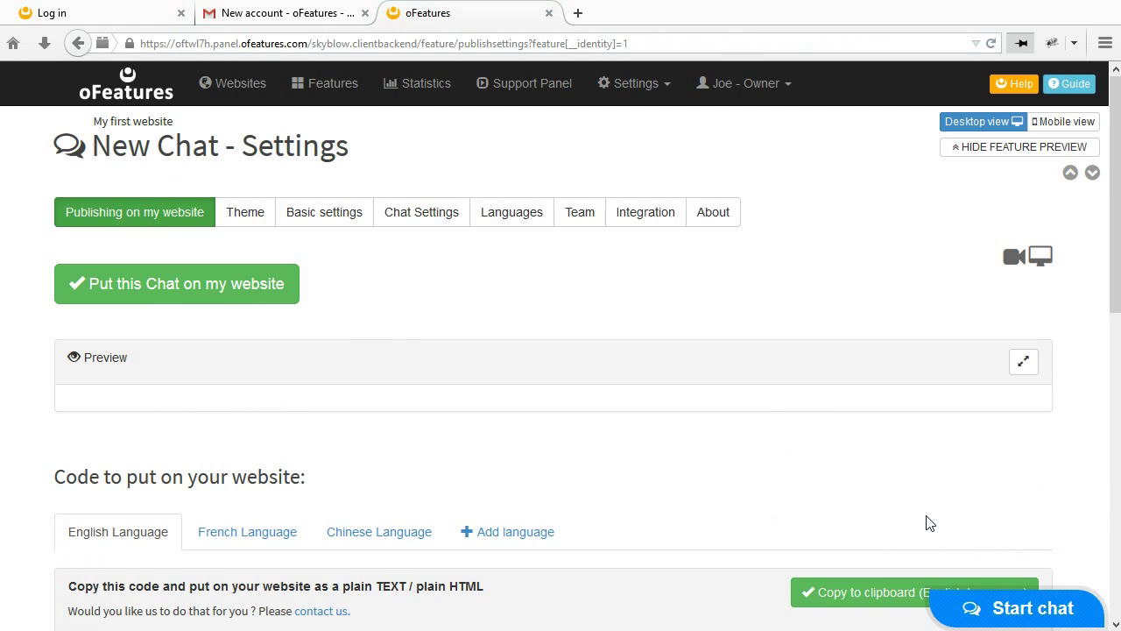
mouse_move(271, 301)
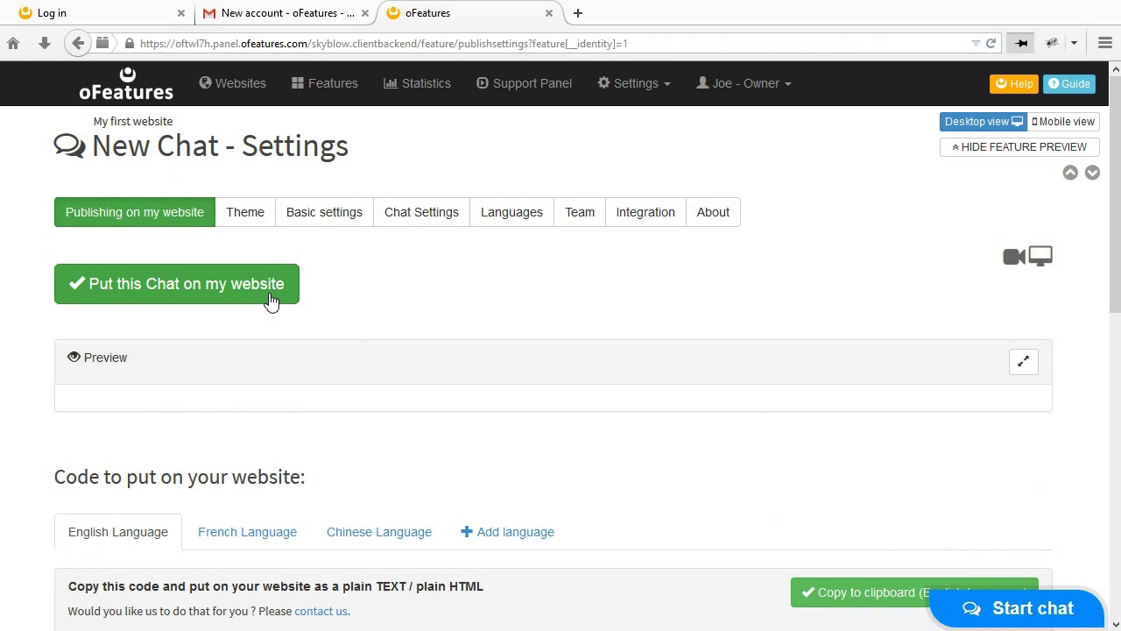
- Scroll to the embed code and copy the English-language chat code to the clipboard
scroll("down", 3)
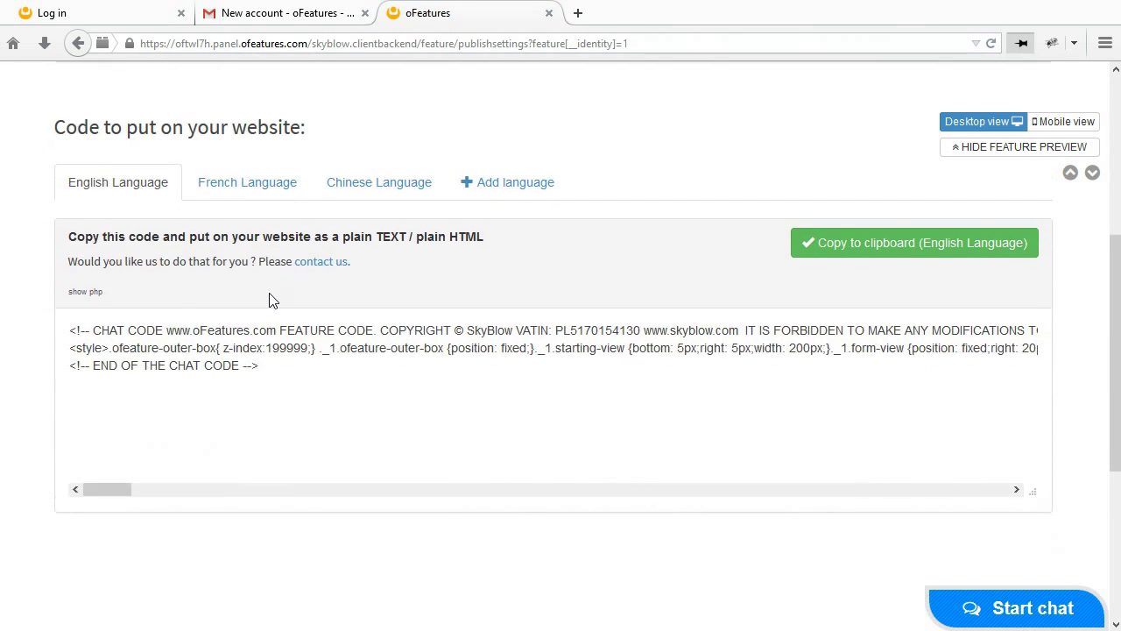
mouse_move(865, 253)
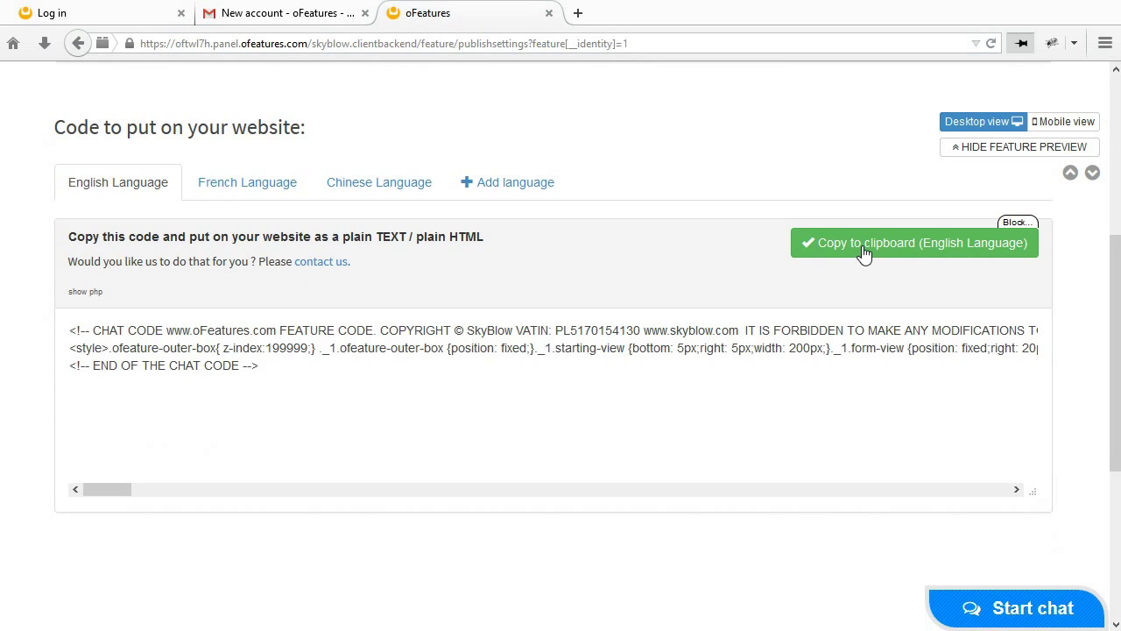
left_click(914, 242)
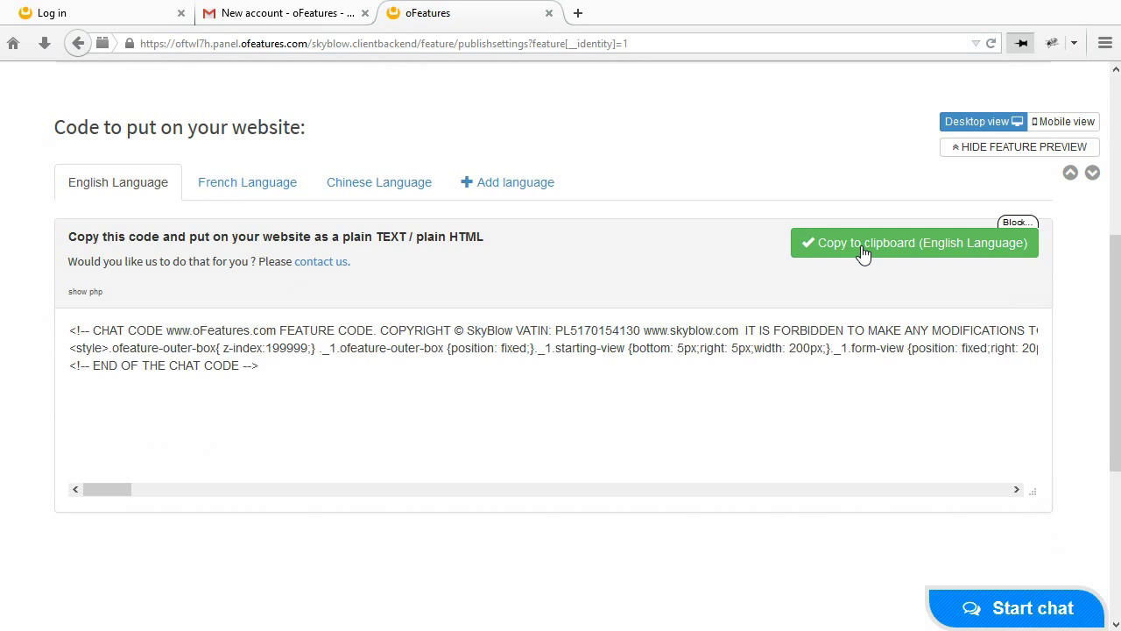
mouse_move(579, 12)
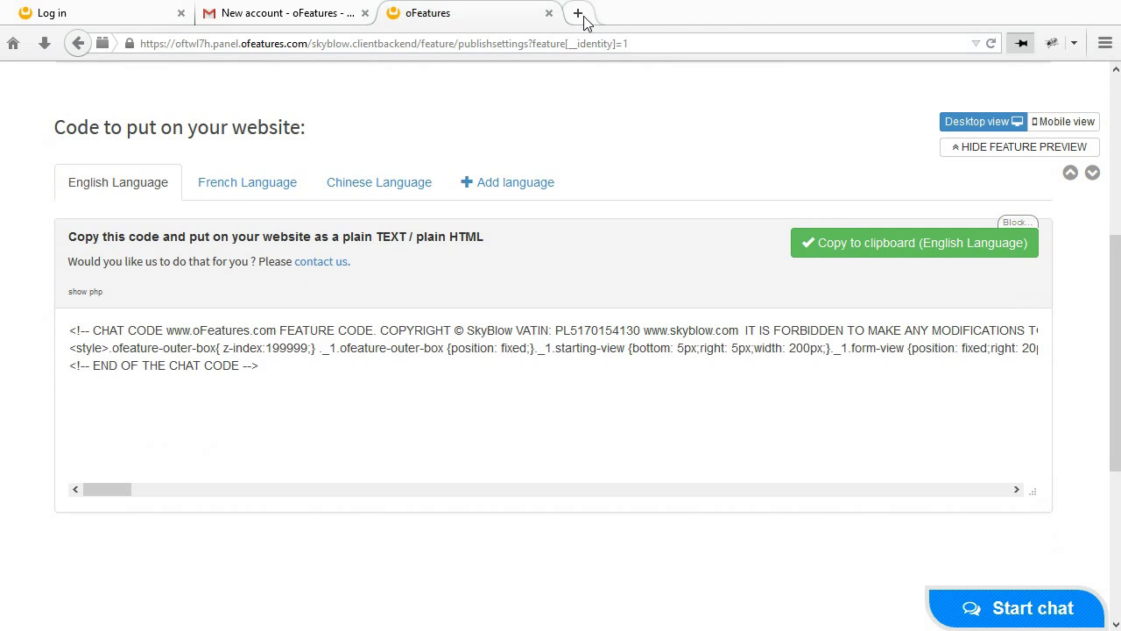
- Open a new Firefox tab and load example.com
left_click(578, 12)
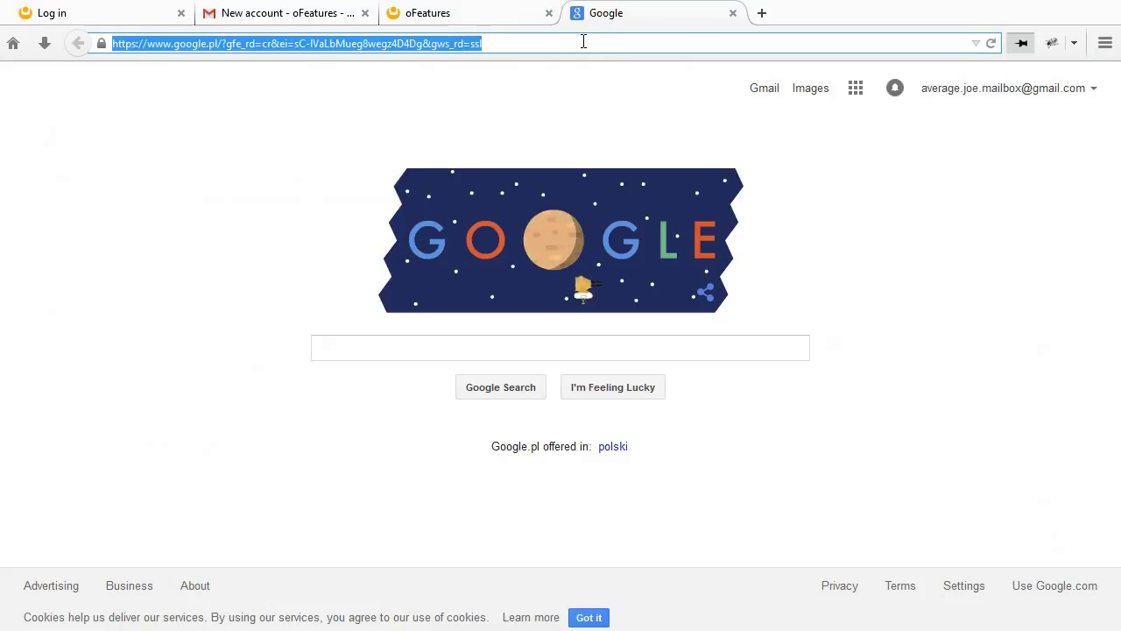
type("example.com")
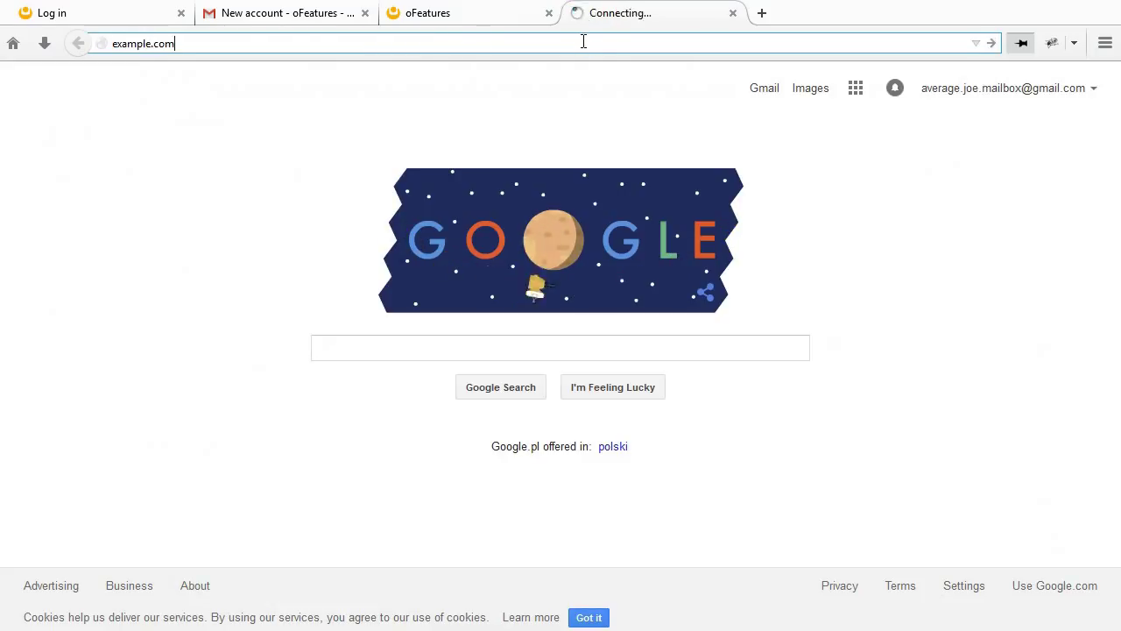
key("Return")
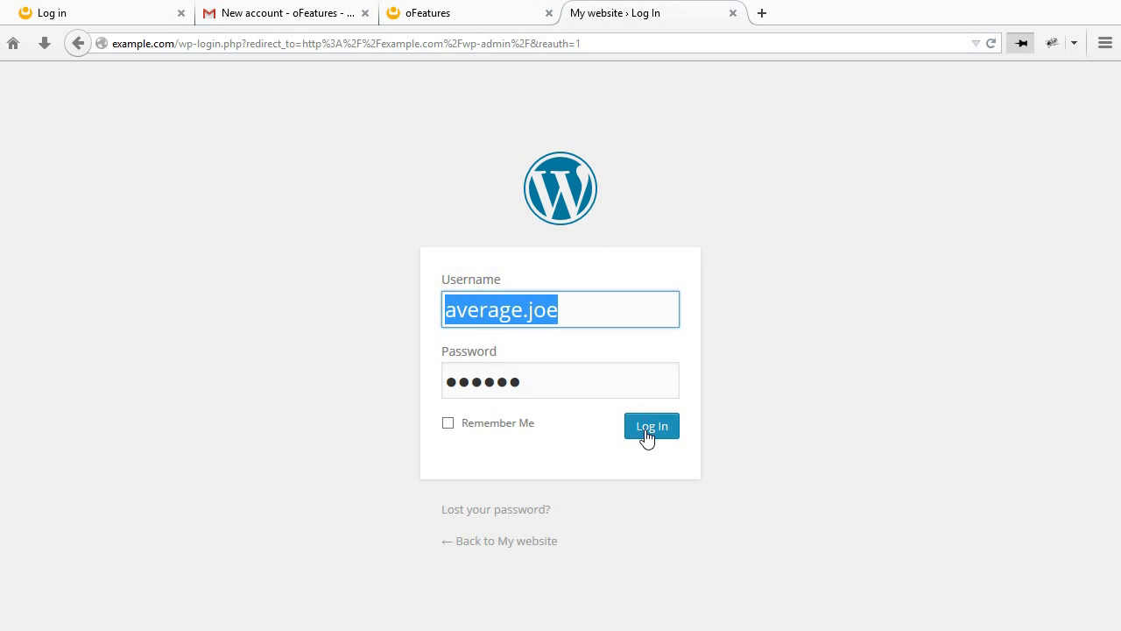
- Log in to WordPress, paste the chat code into Sample Page's Text tab and update
left_click(651, 426)
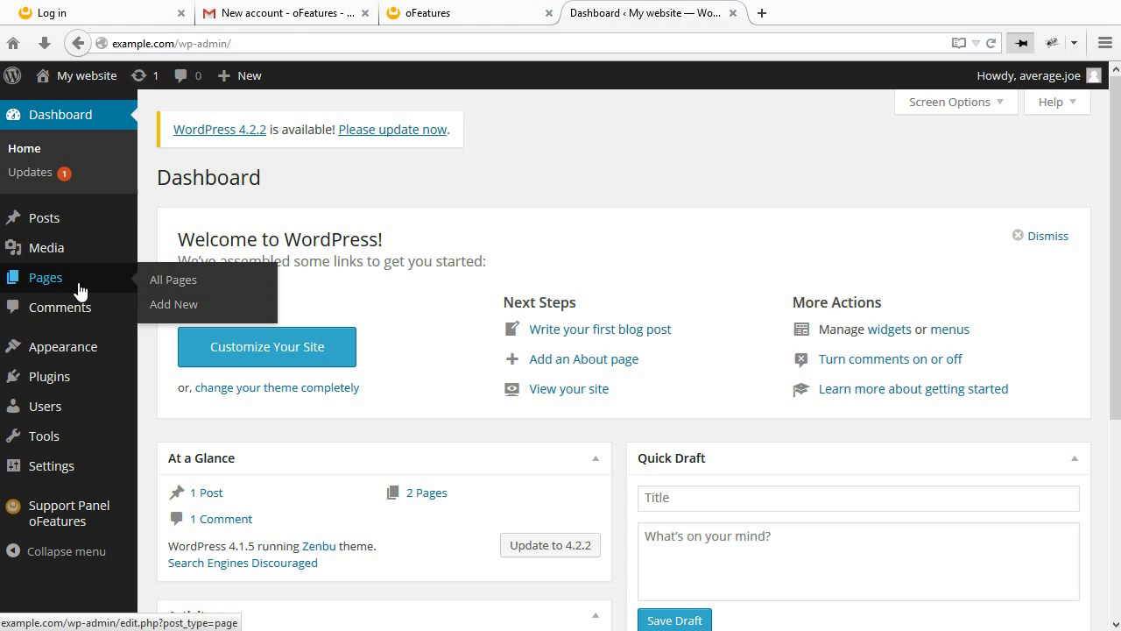
left_click(172, 279)
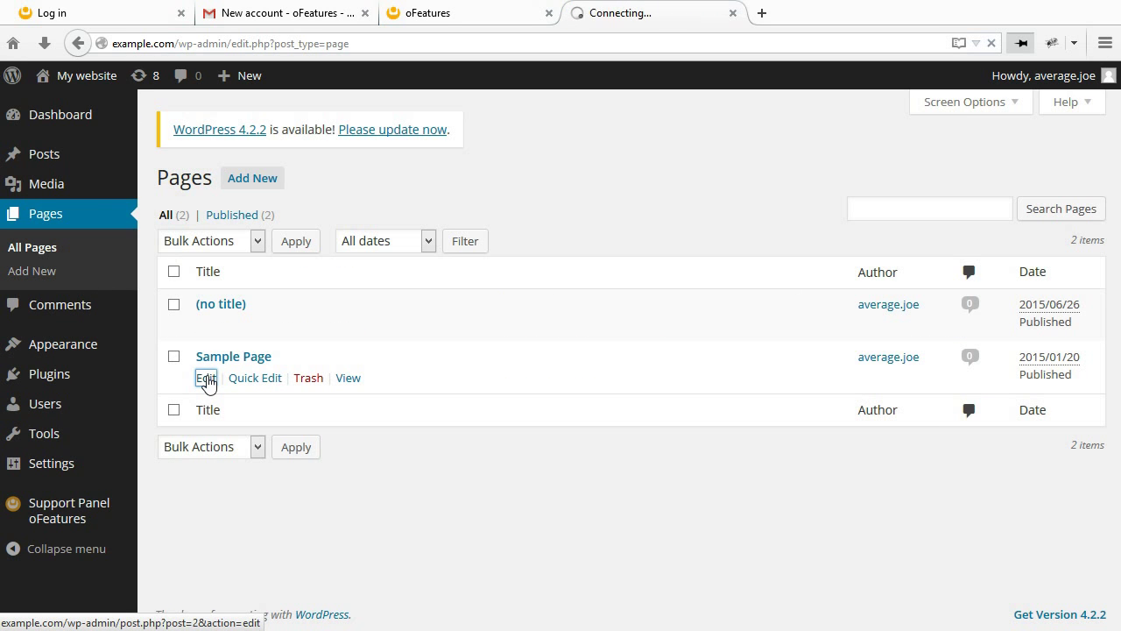
left_click(205, 378)
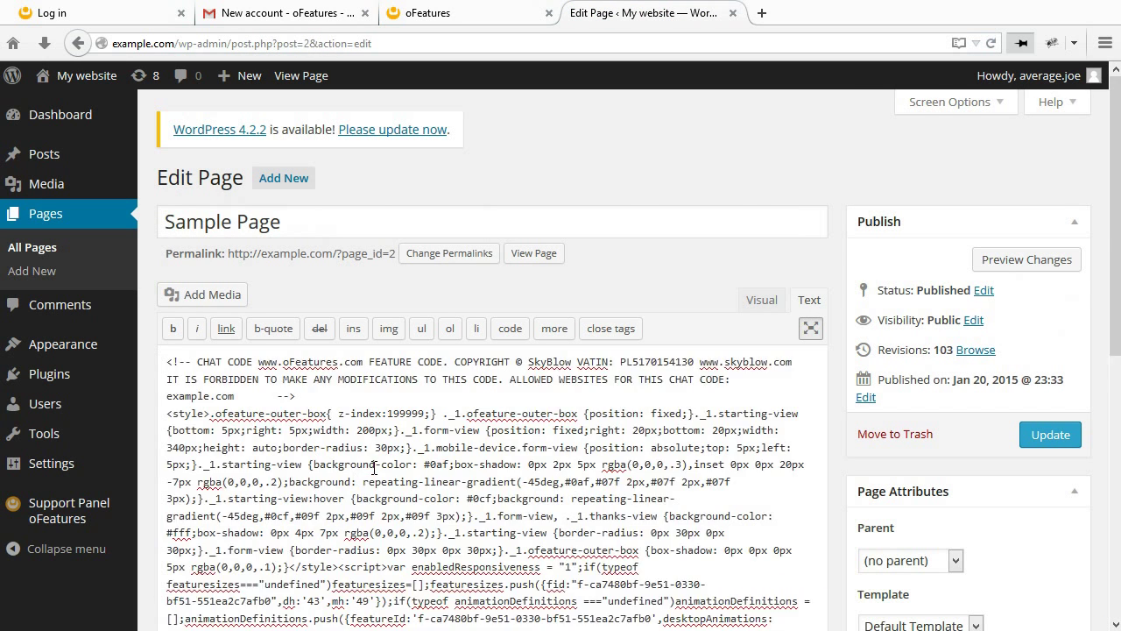
scroll("down", 3)
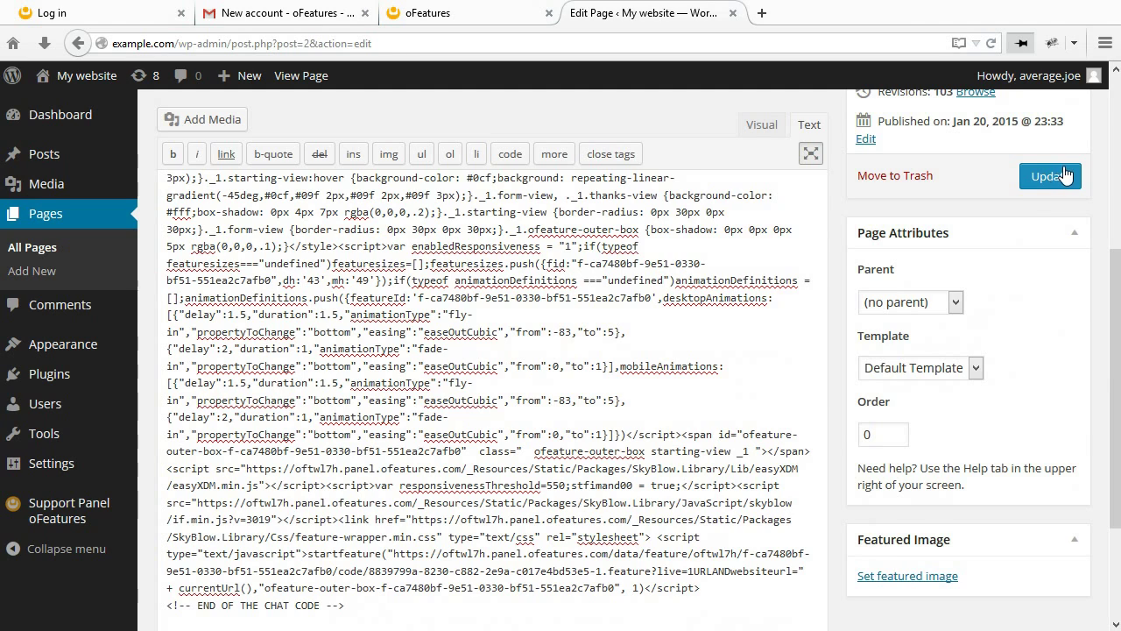
left_click(1051, 176)
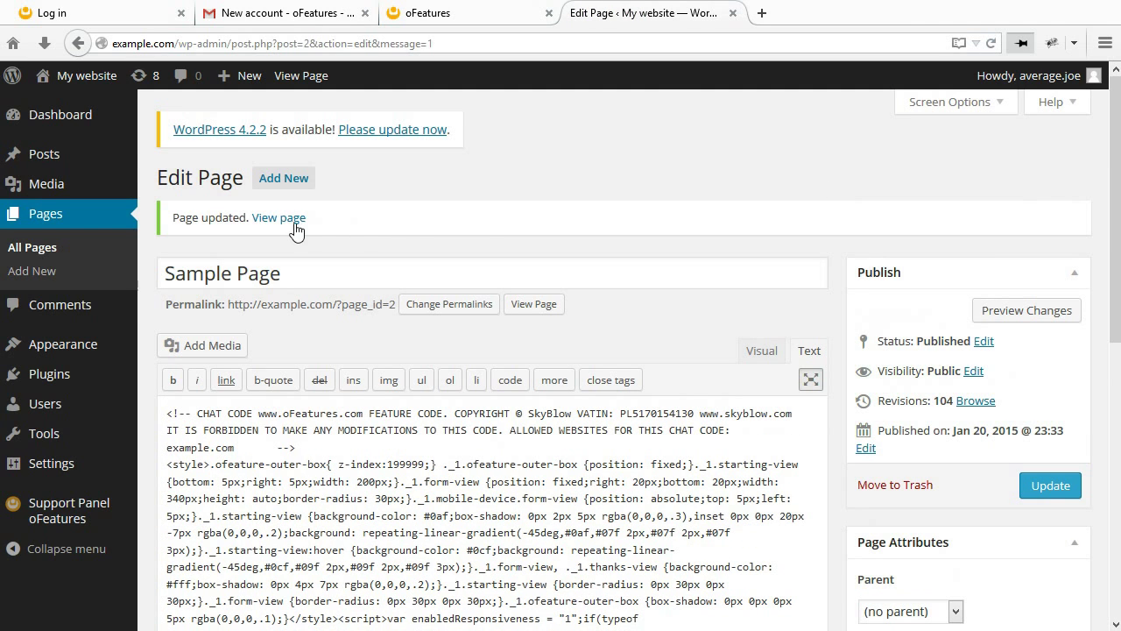
- View the live Sample Page, start a chat and send the message 'Hello'
left_click(279, 217)
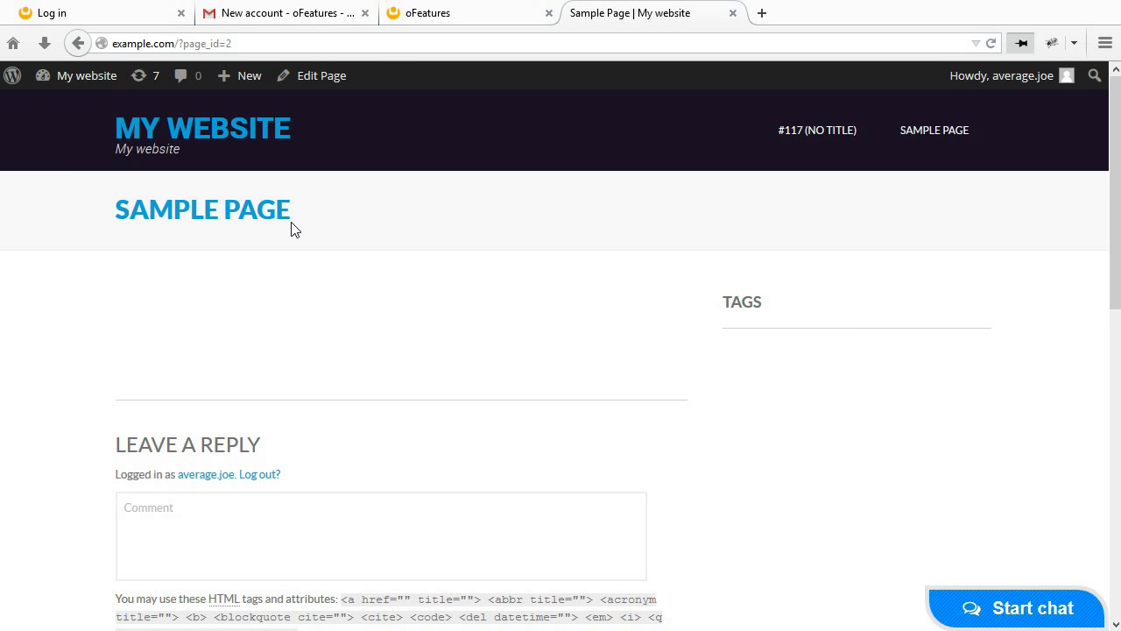
mouse_move(970, 608)
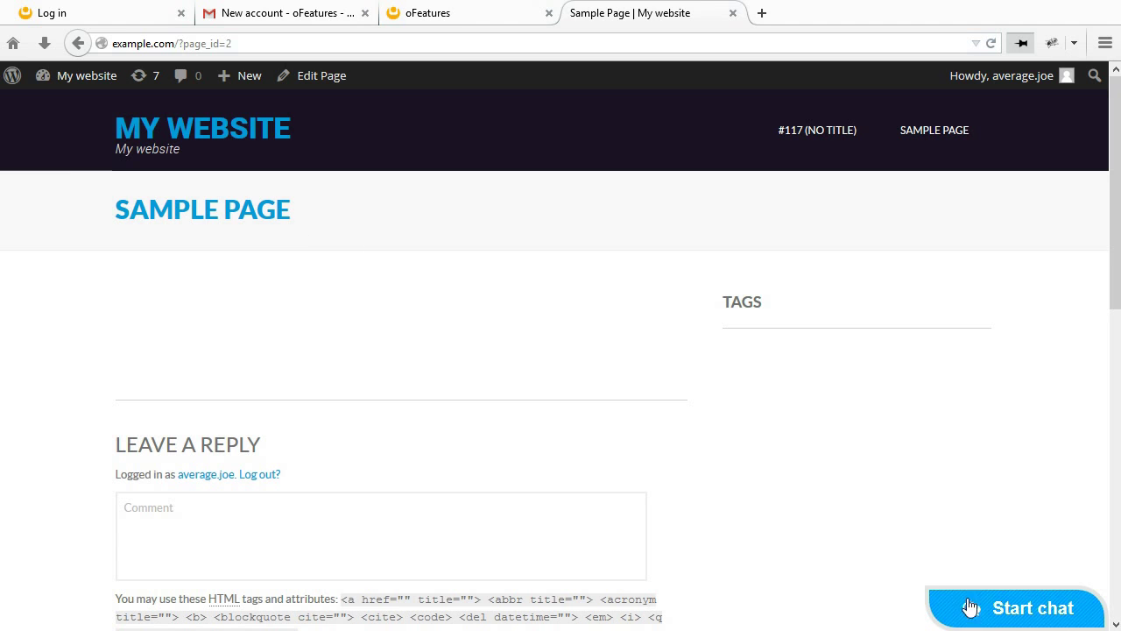
left_click(1015, 607)
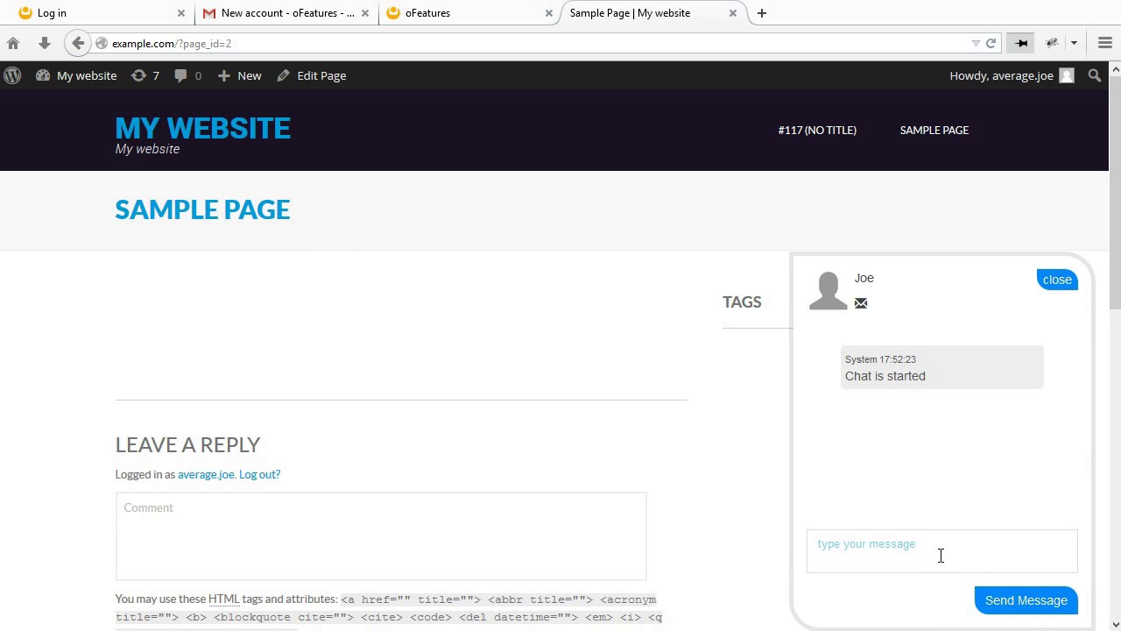
type("Hell")
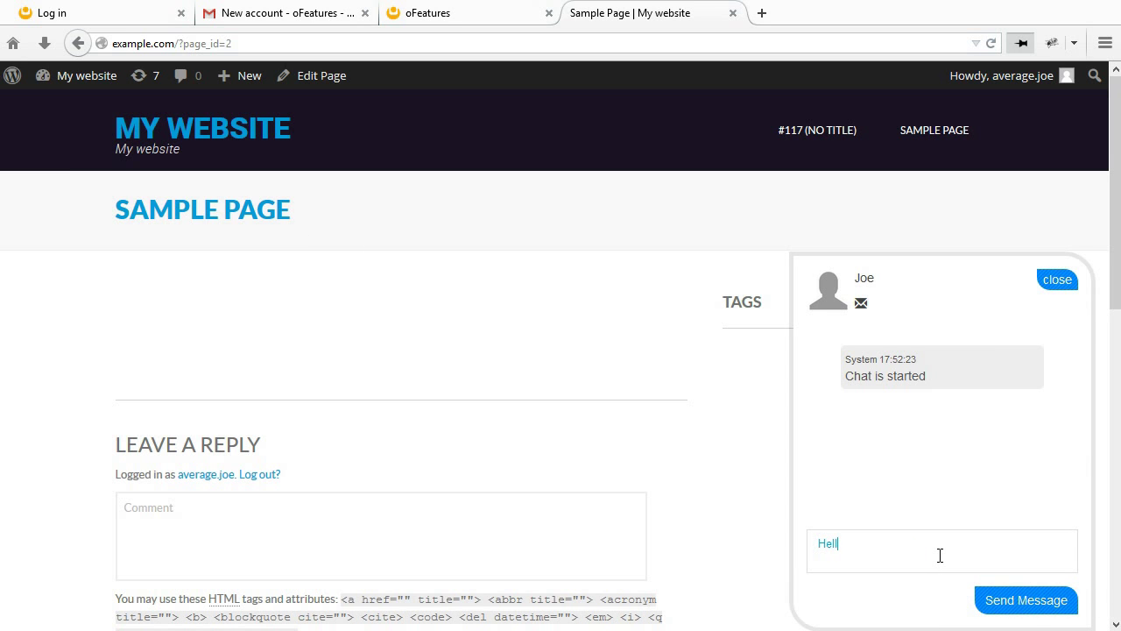
left_click(1026, 600)
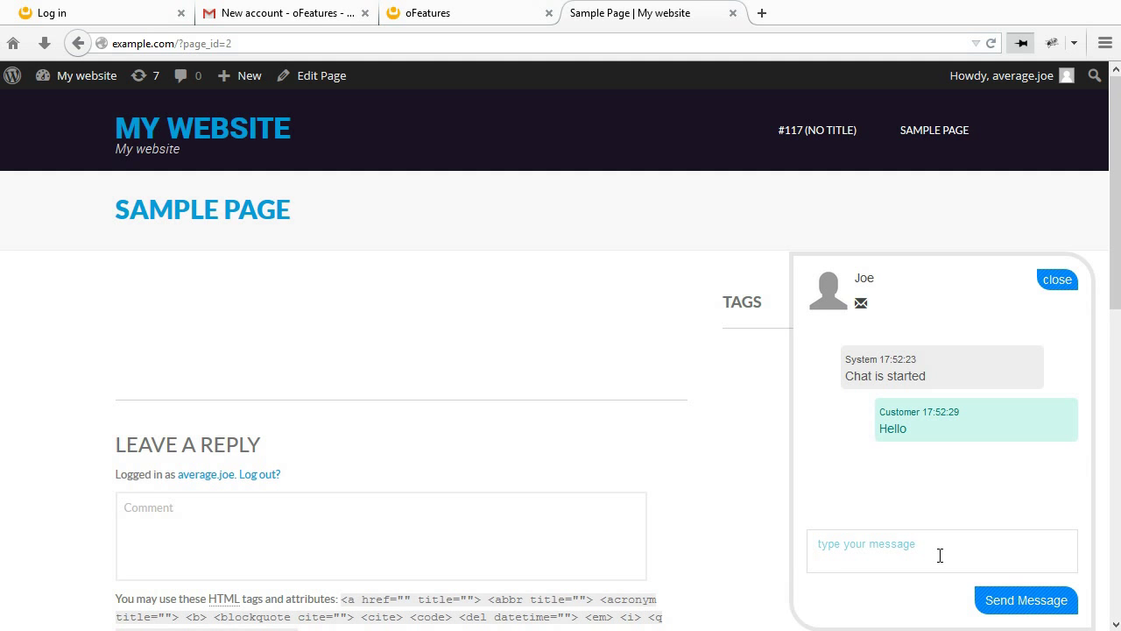
mouse_move(516, 68)
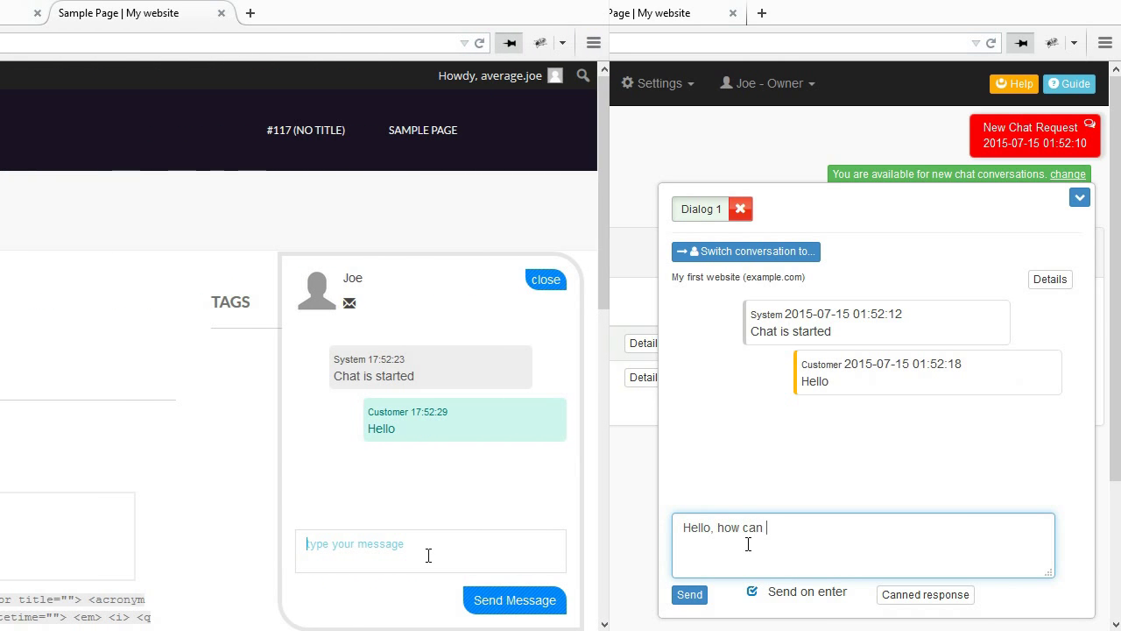
- Send the reply 'Hello, how can I help you?' from the Support Panel message box
type("I help y")
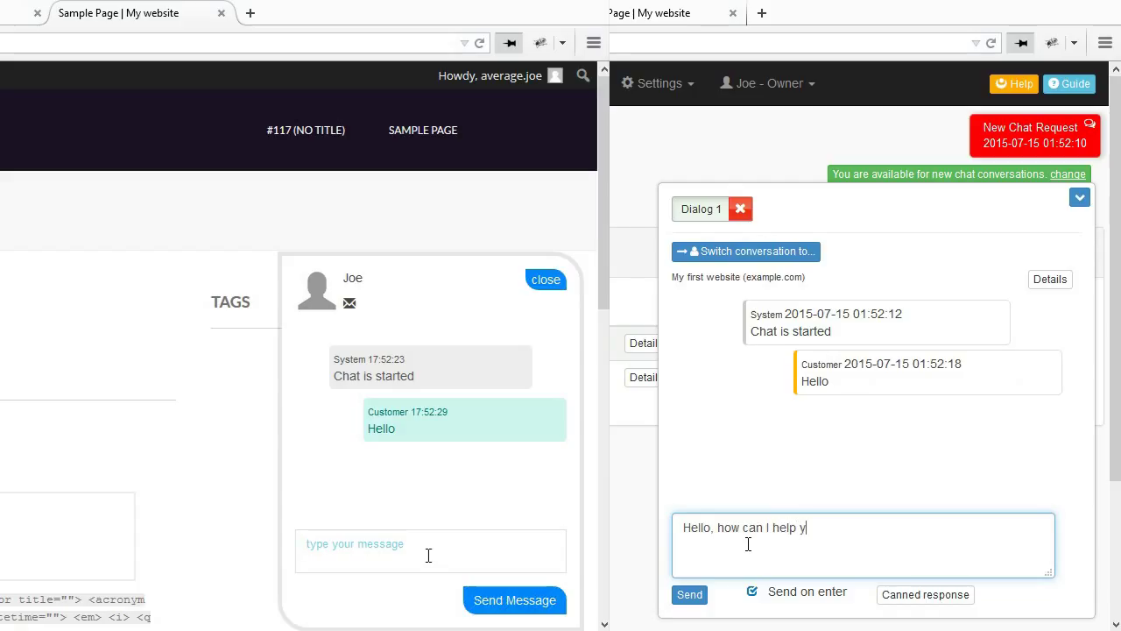
left_click(690, 594)
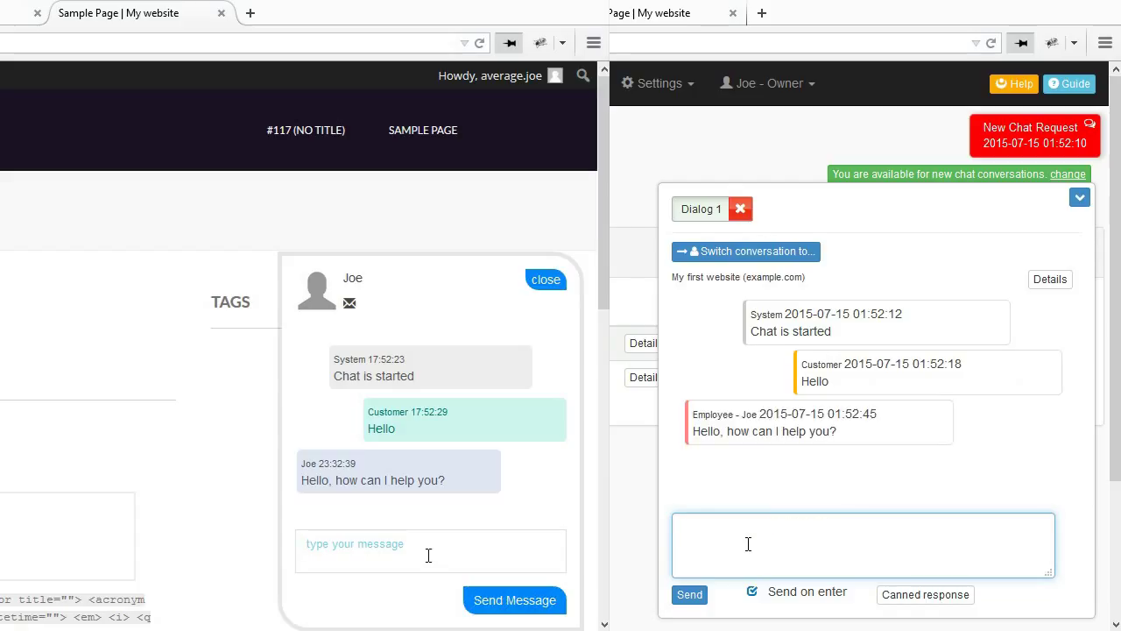
left_click(863, 543)
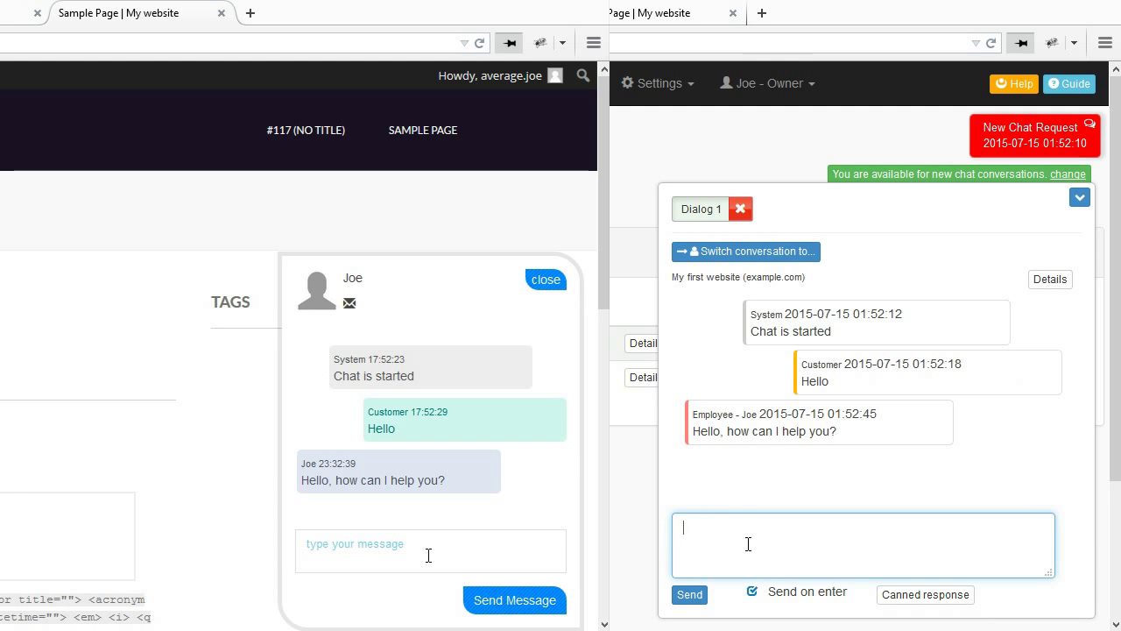